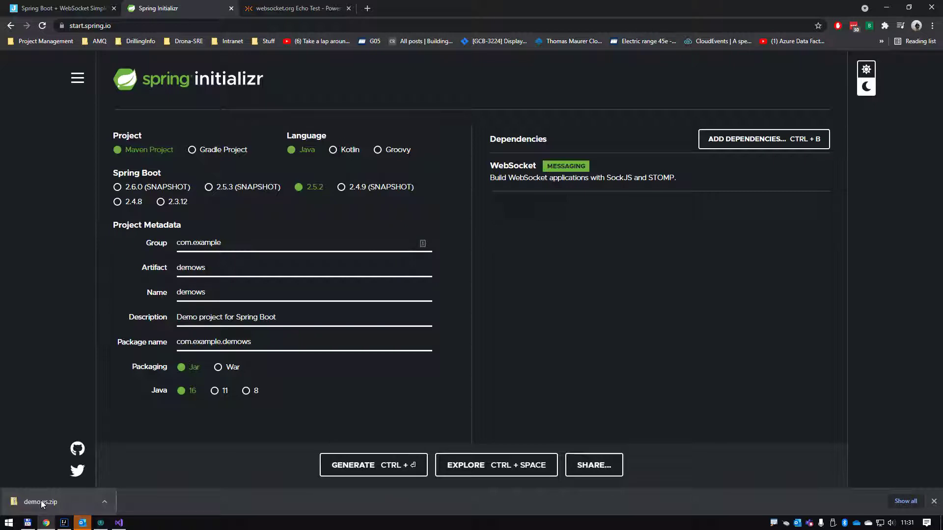
# Switch to the websocket.org Echo Test page in the browser
pyautogui.click(295, 8)
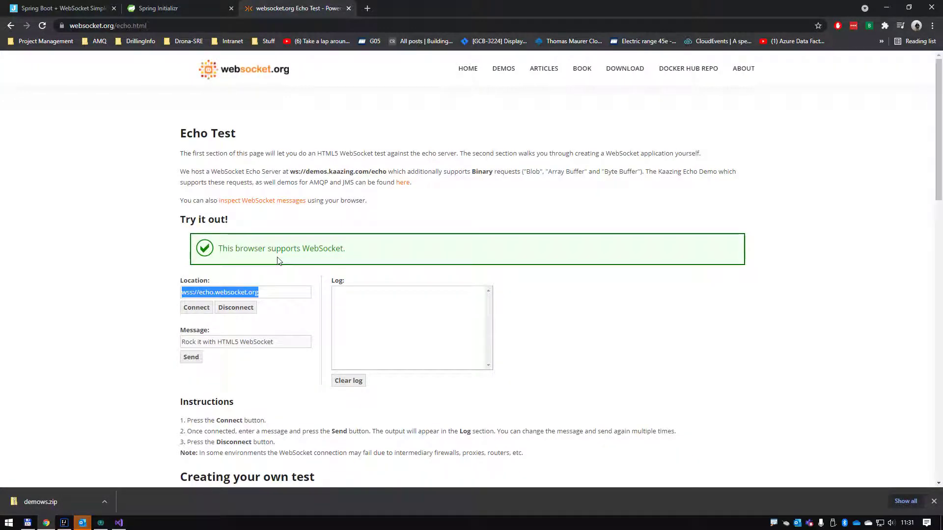
pyautogui.moveTo(240, 187)
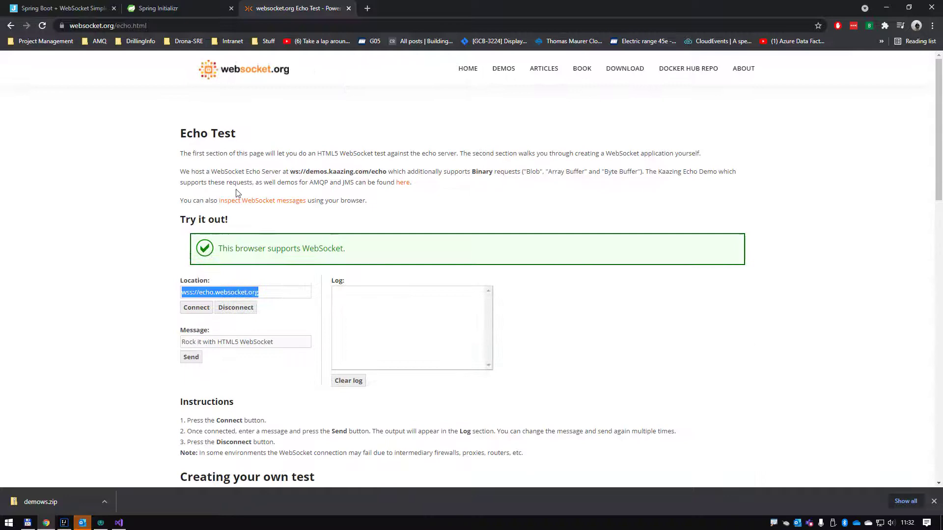
pyautogui.moveTo(57, 7)
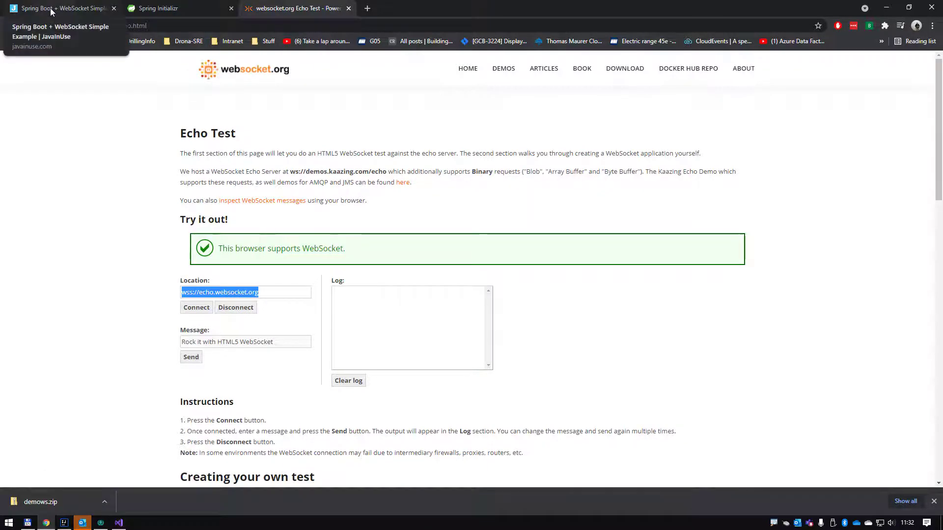
# Read the javainuse tutorial's Maven, handler, config and app.js listings down to index.html
pyautogui.click(57, 8)
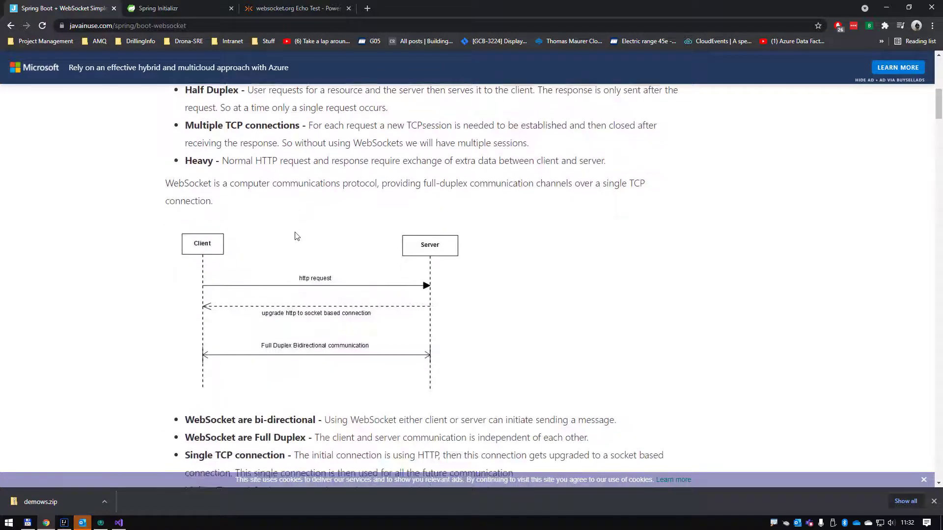
pyautogui.scroll(-3)
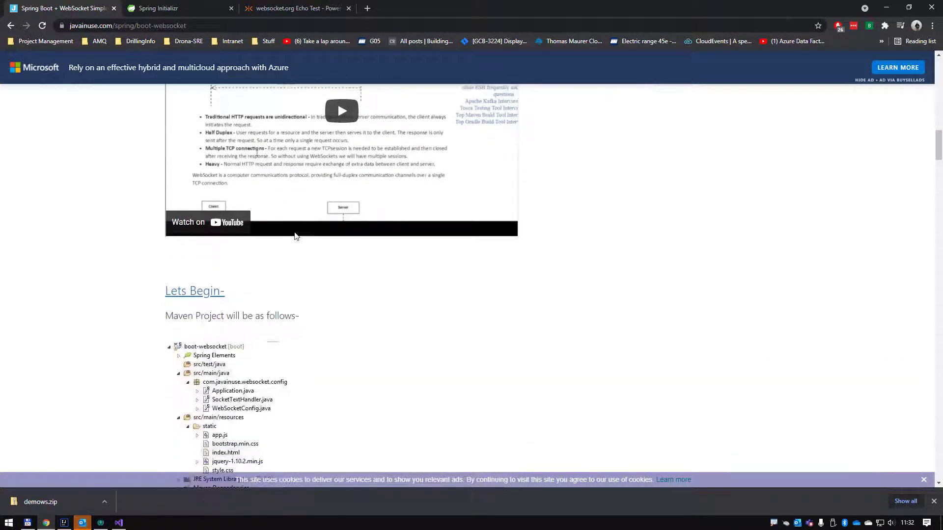
pyautogui.scroll(-3)
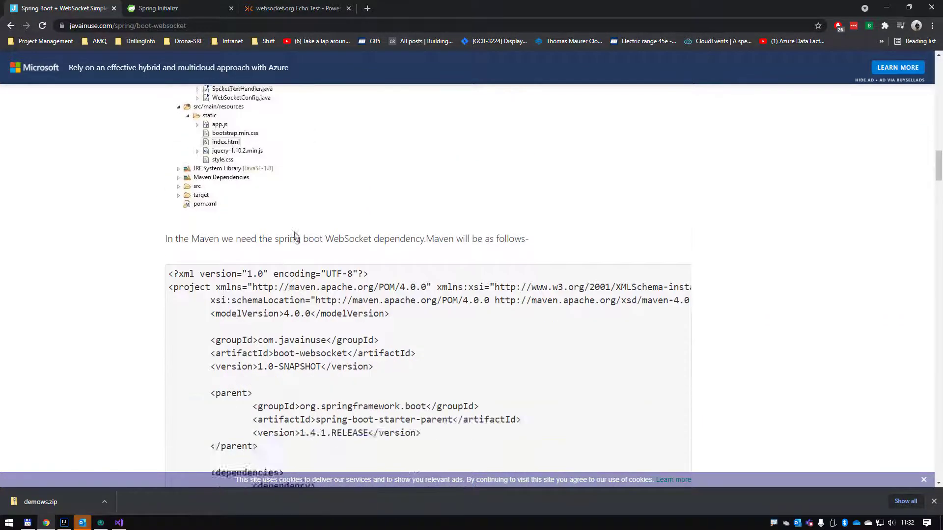
pyautogui.scroll(-3)
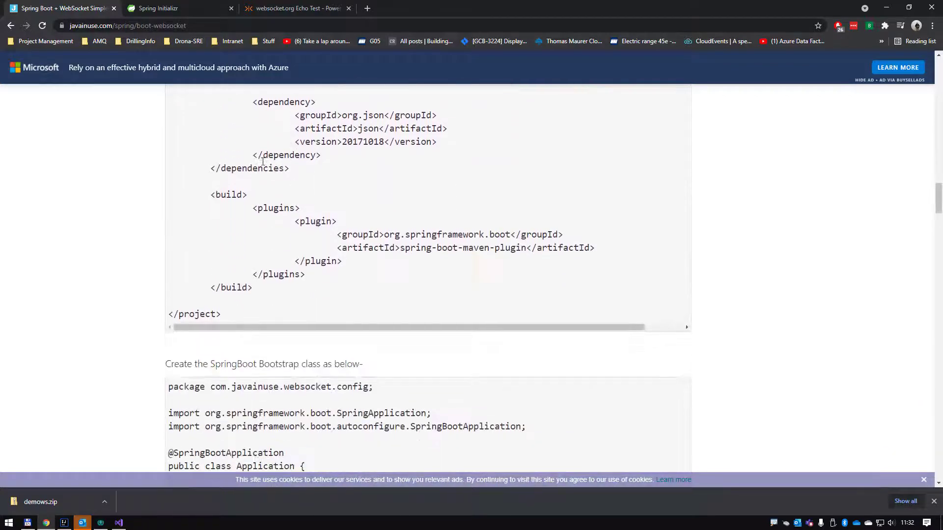
pyautogui.scroll(-3)
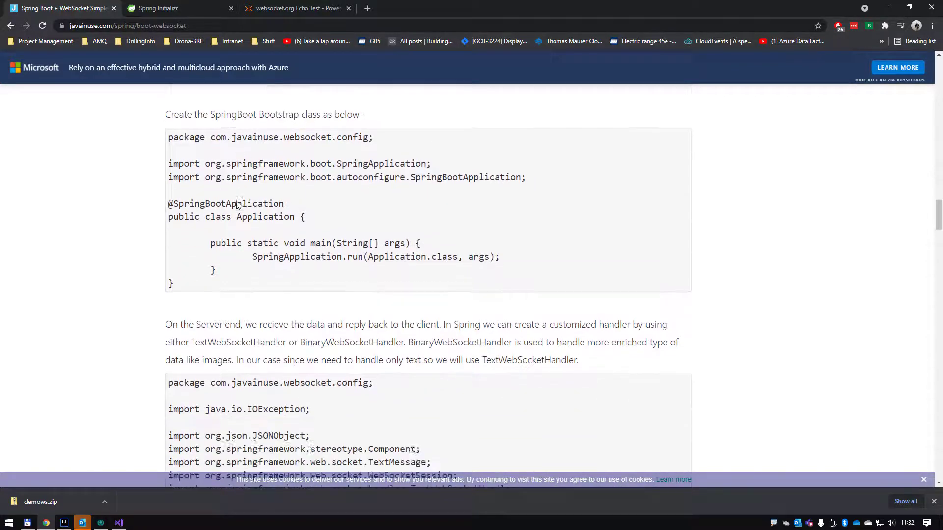
pyautogui.scroll(-3)
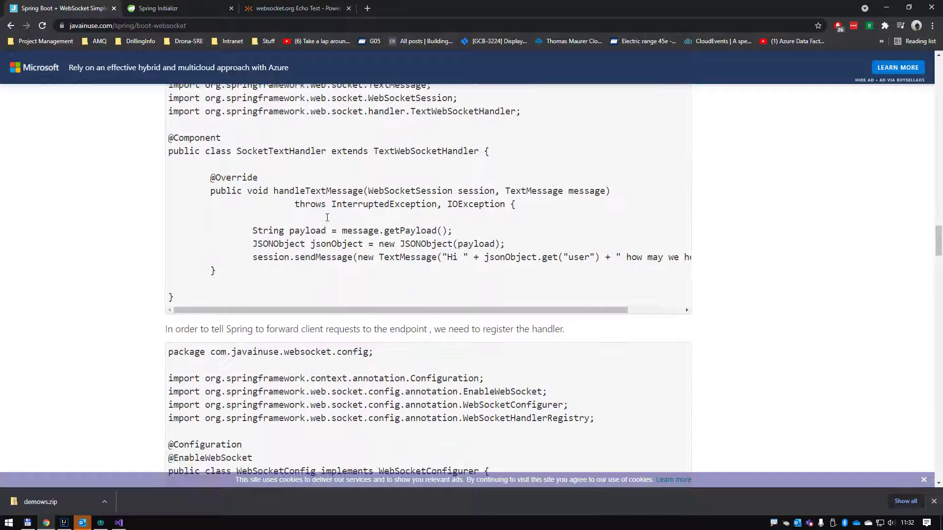
pyautogui.scroll(-3)
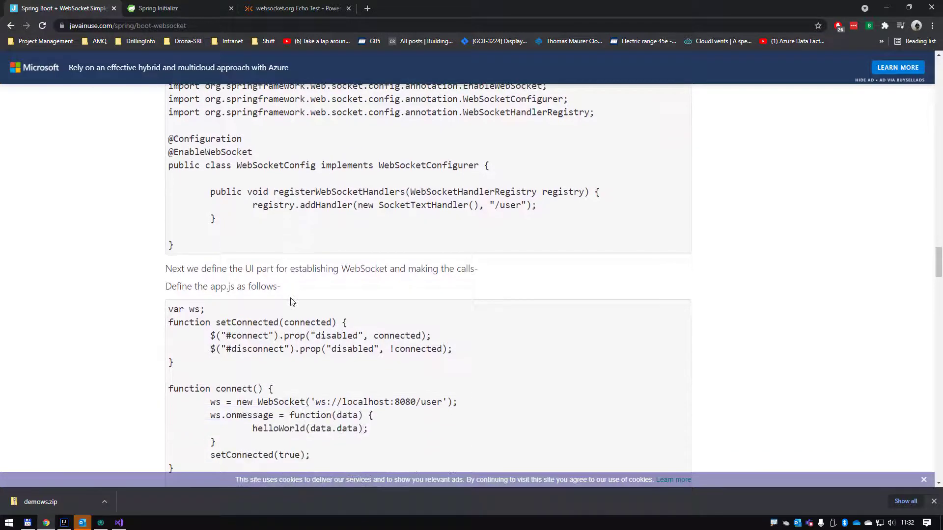
pyautogui.scroll(-3)
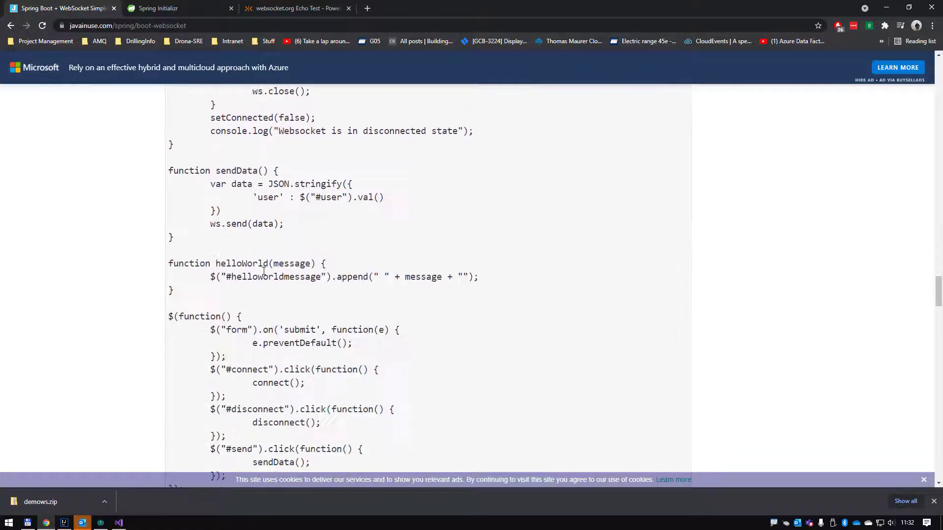
pyautogui.scroll(-3)
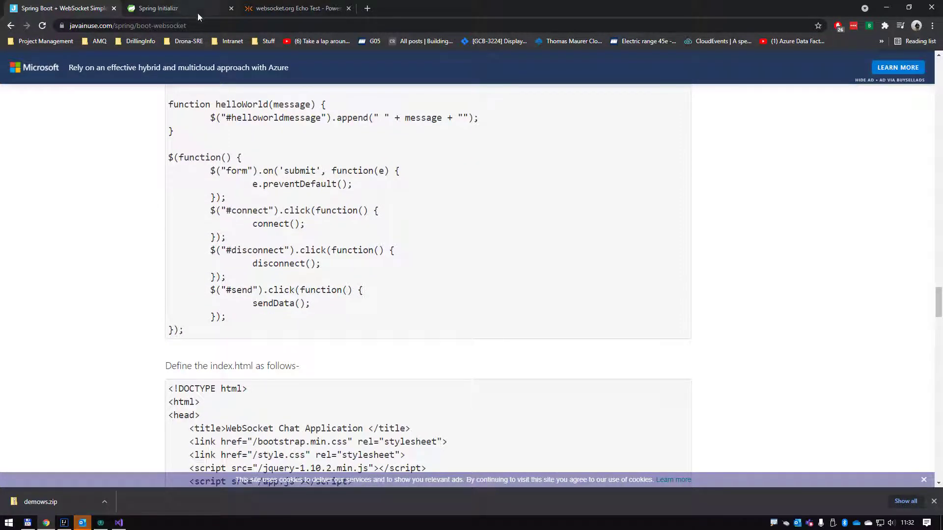
pyautogui.moveTo(295, 8)
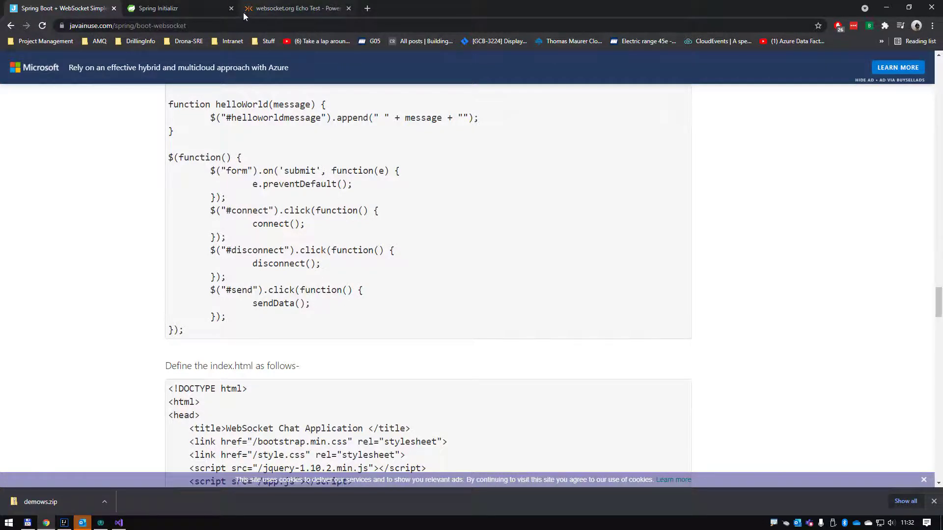
pyautogui.click(295, 8)
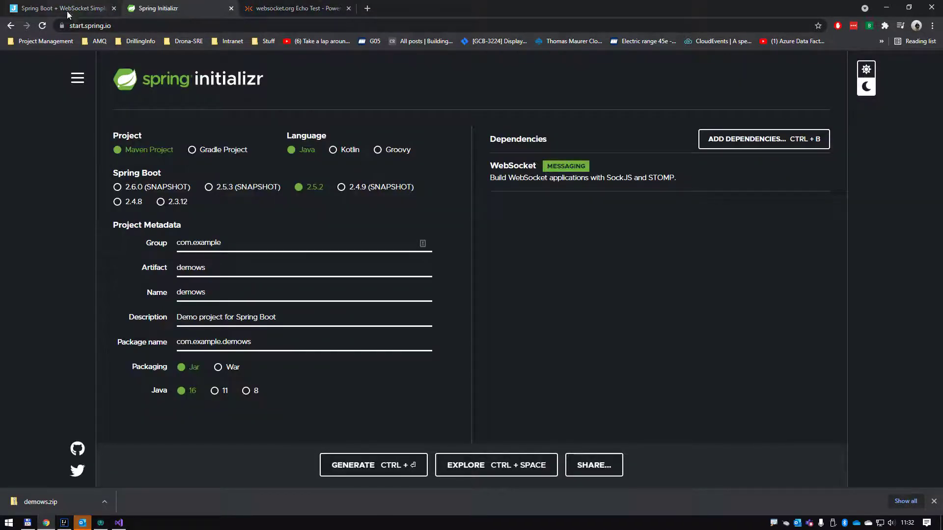
pyautogui.click(57, 8)
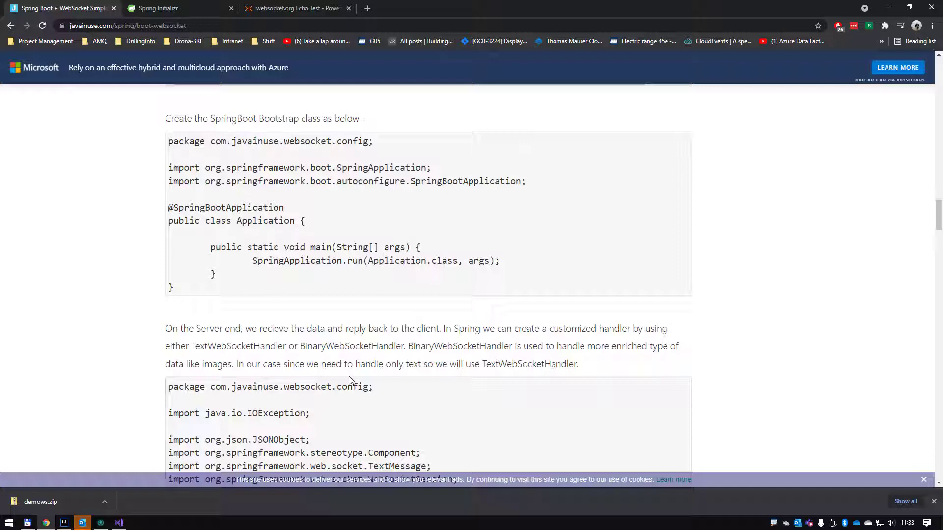
pyautogui.scroll(-3)
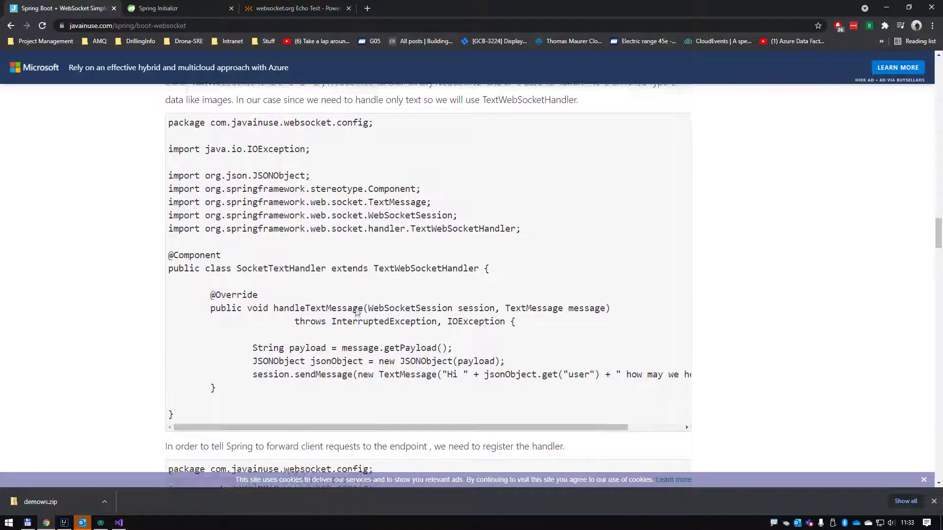
pyautogui.scroll(-3)
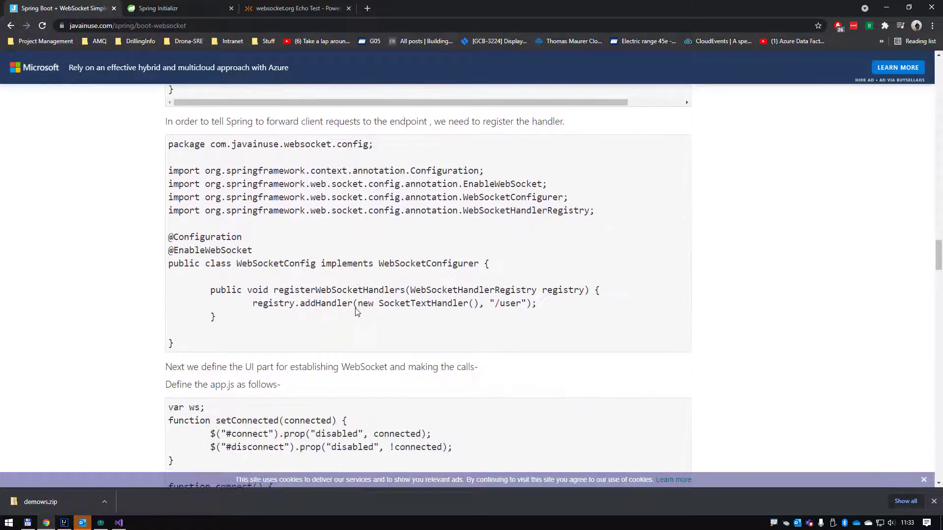
pyautogui.scroll(-3)
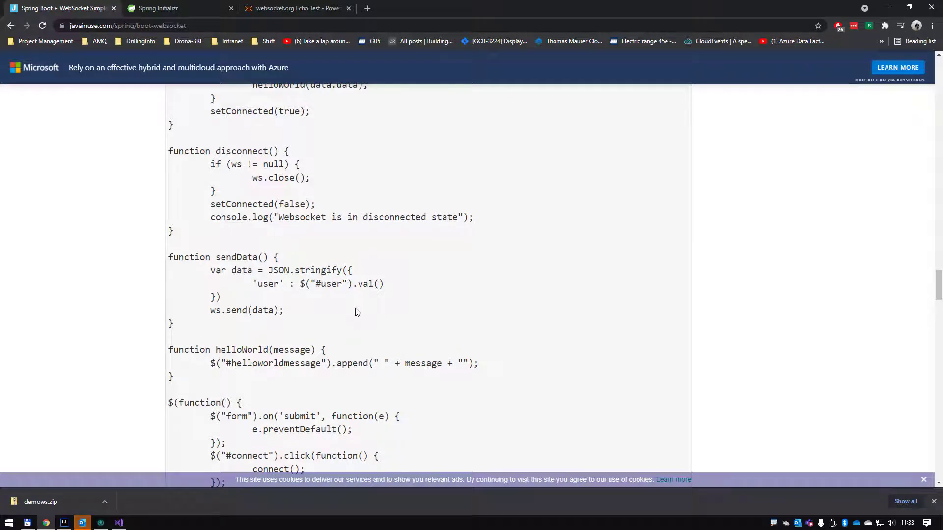
pyautogui.scroll(-3)
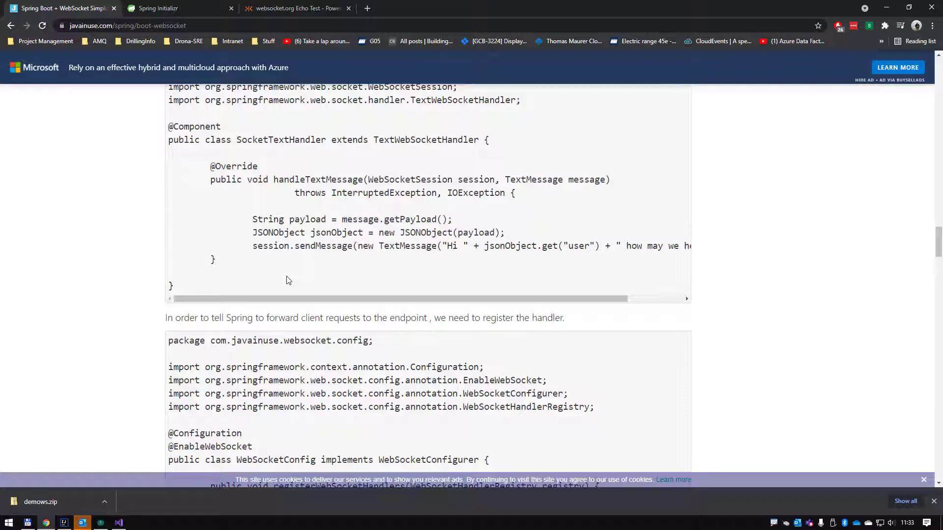
# Generate the demows project on Spring Boot 2.5.2 and download demows.zip
pyautogui.click(174, 8)
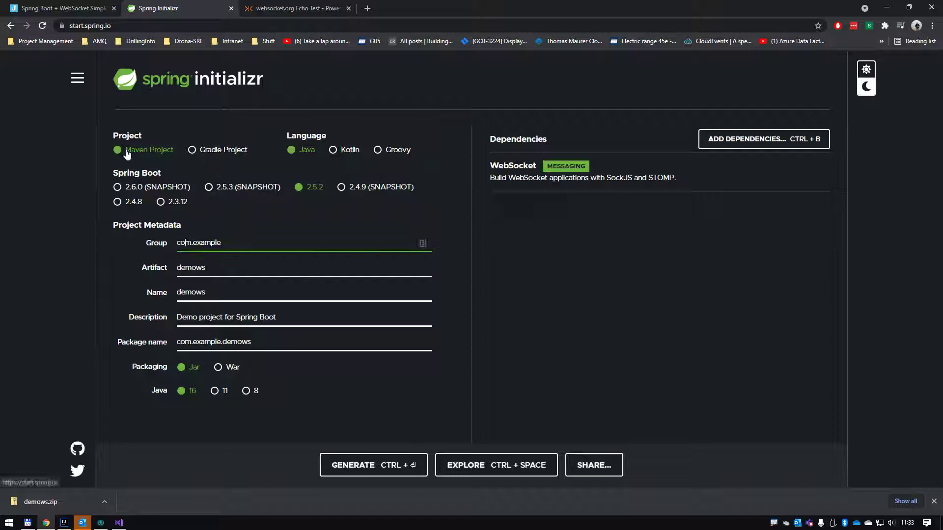
pyautogui.moveTo(303, 192)
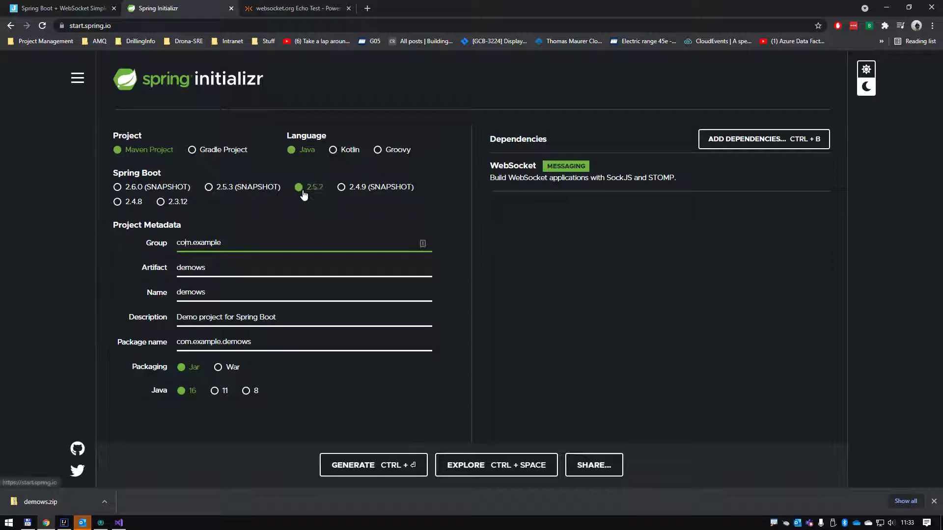
pyautogui.click(298, 187)
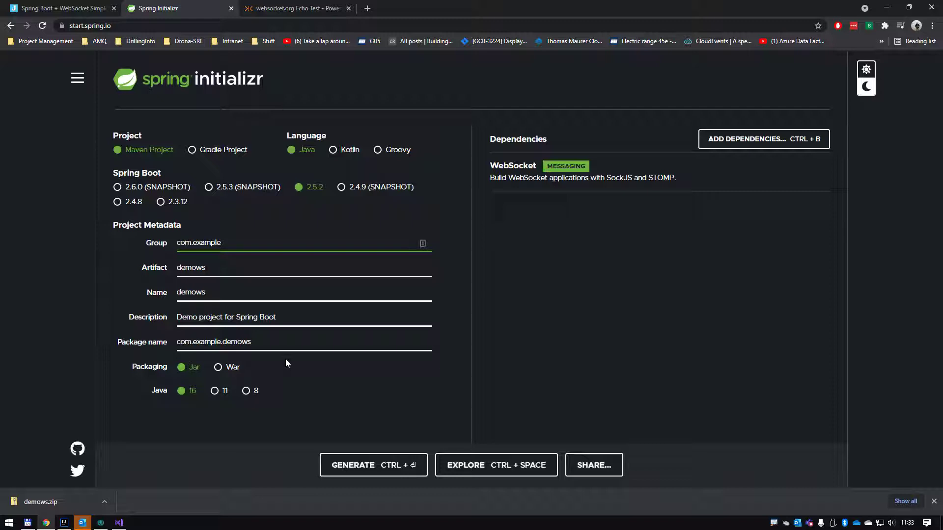
pyautogui.moveTo(276, 143)
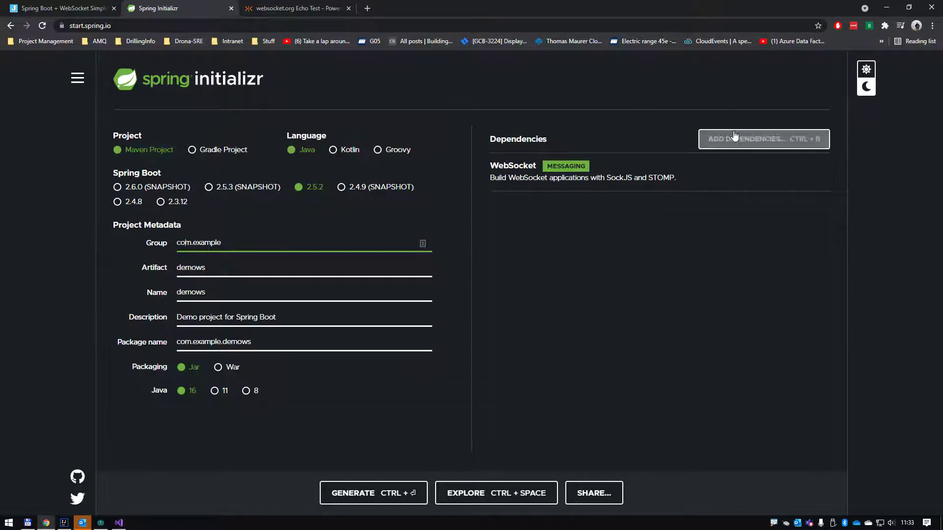
pyautogui.click(762, 139)
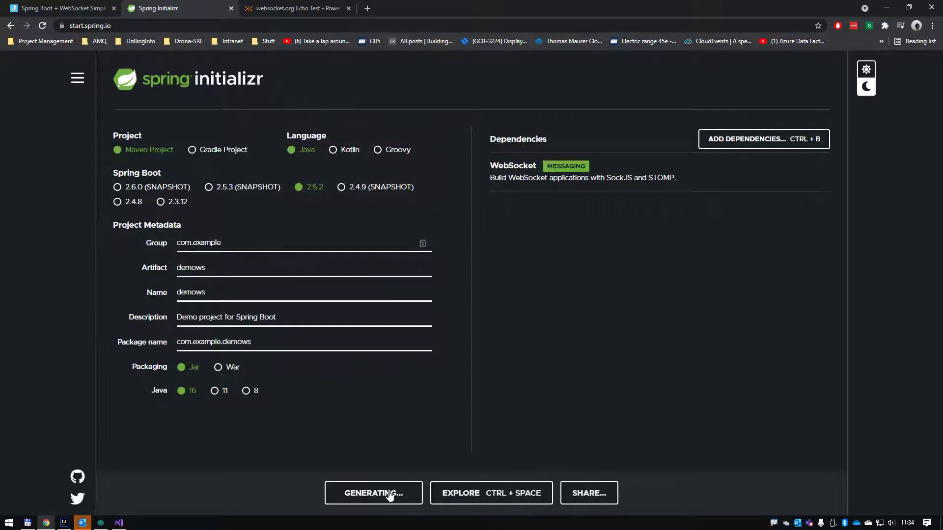
pyautogui.click(372, 493)
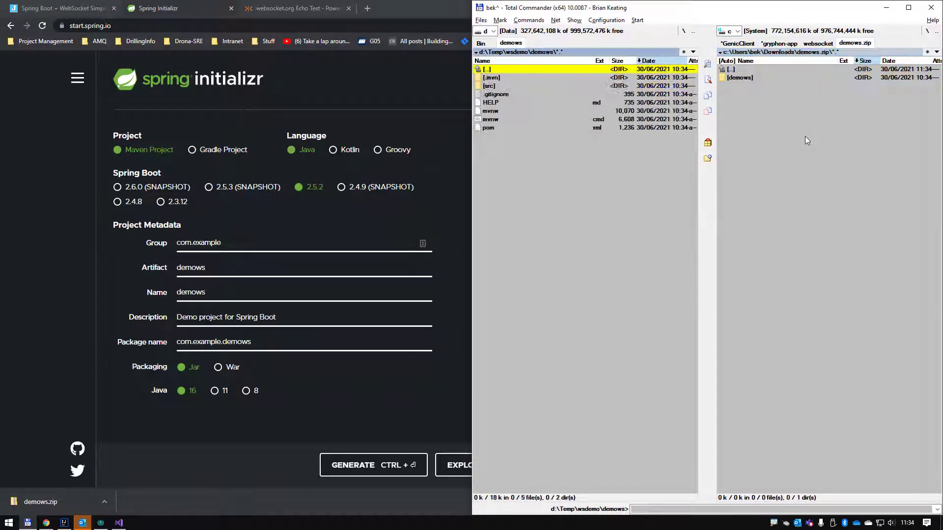
# Copy the demows pom.xml path from Total Commander and switch to IntelliJ IDEA
pyautogui.click(491, 110)
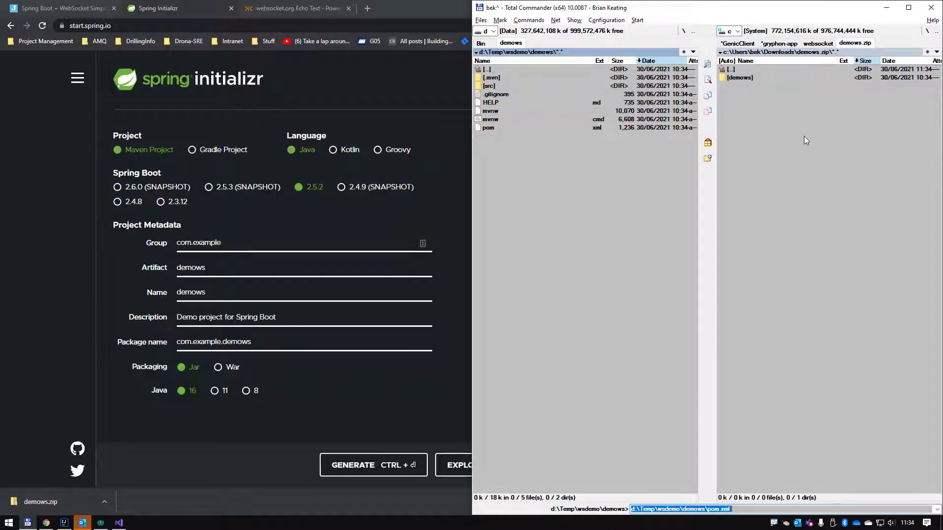
pyautogui.press('alt+tab')
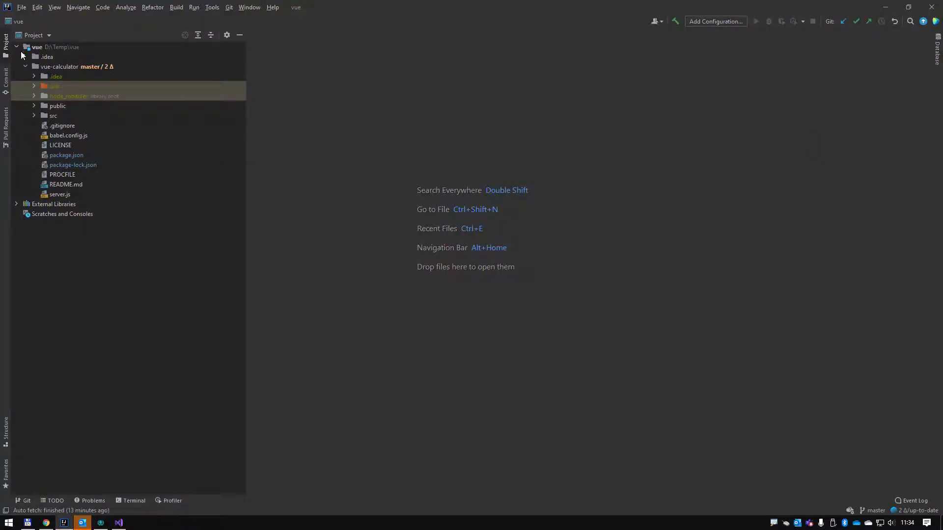
# Open the demows pom.xml as a project, replacing vue-calculator in this window
pyautogui.click(22, 6)
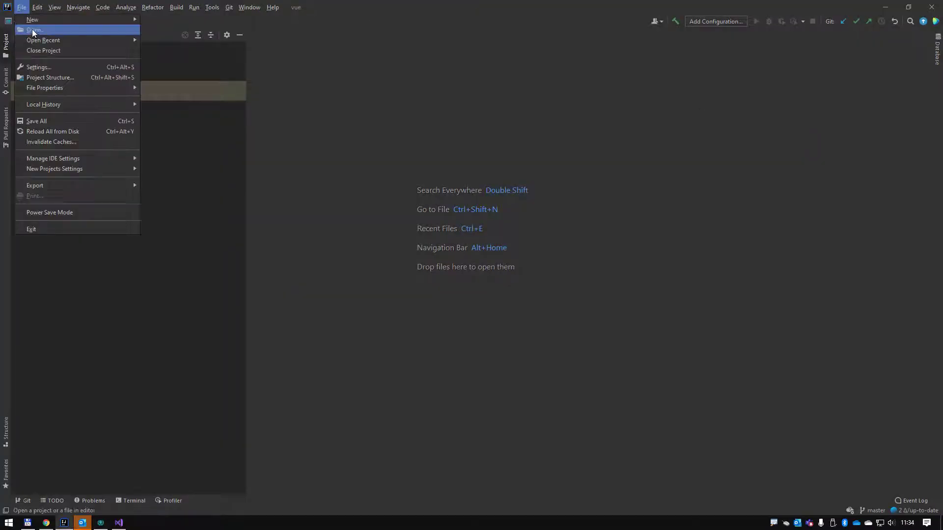
pyautogui.click(33, 30)
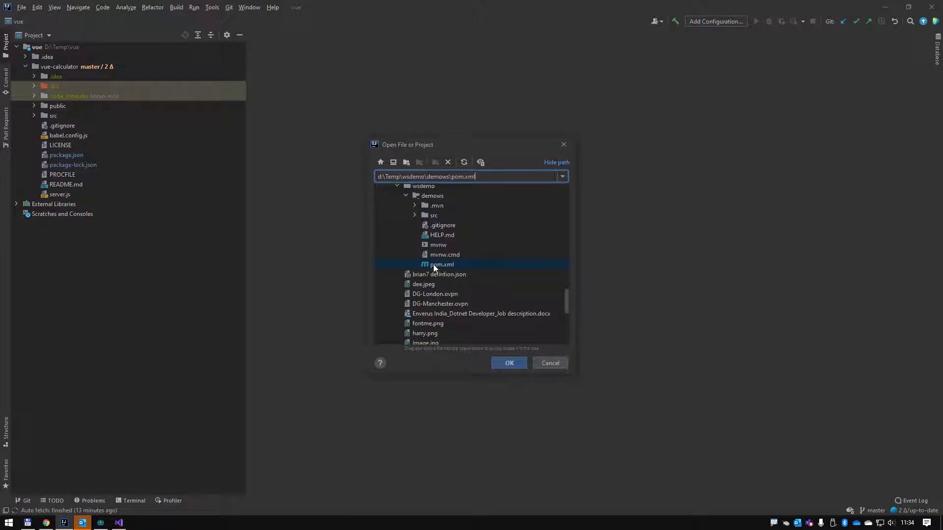
pyautogui.click(509, 362)
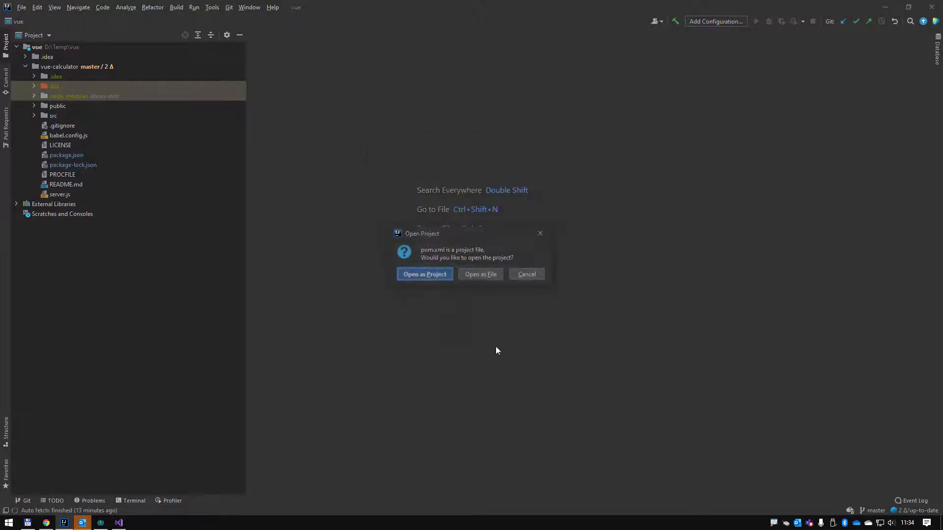
pyautogui.click(423, 274)
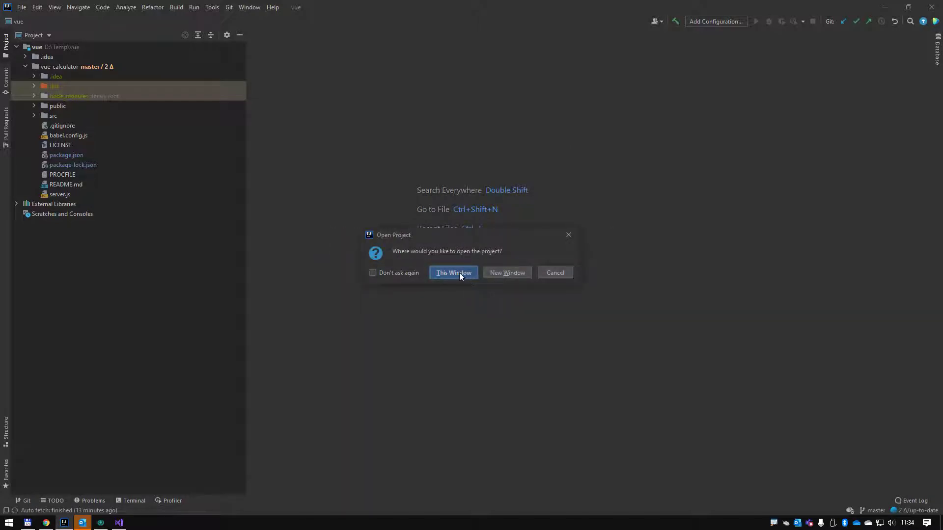
pyautogui.click(452, 273)
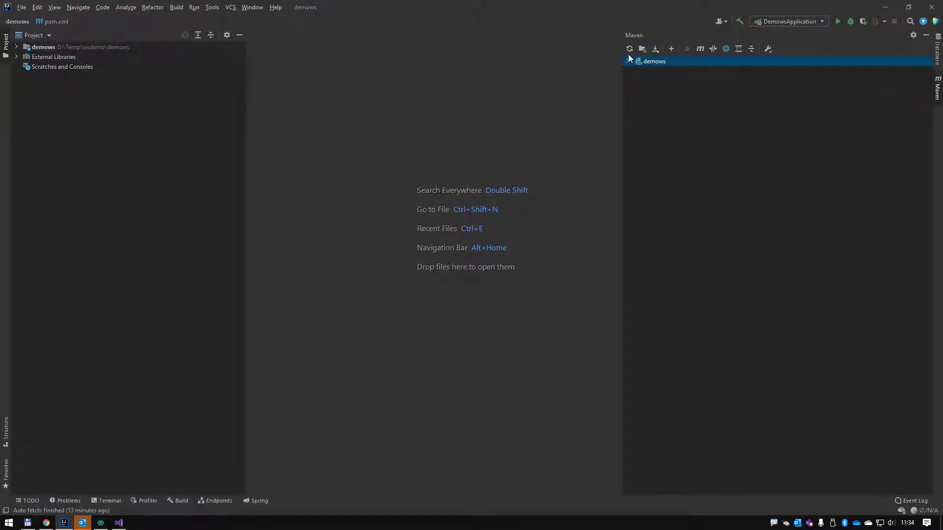
# Run the Maven install lifecycle for demows and expand demows > src > main
pyautogui.click(627, 61)
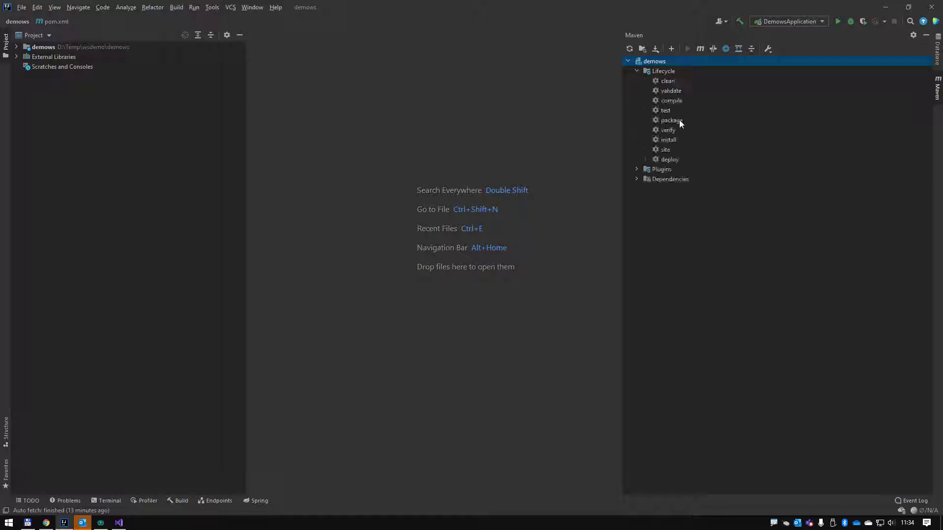
pyautogui.doubleClick(668, 140)
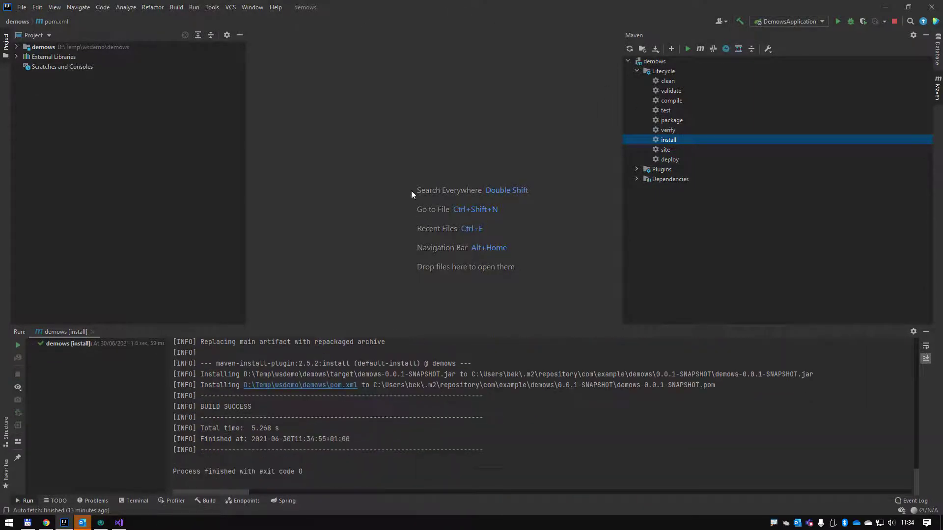
pyautogui.click(16, 47)
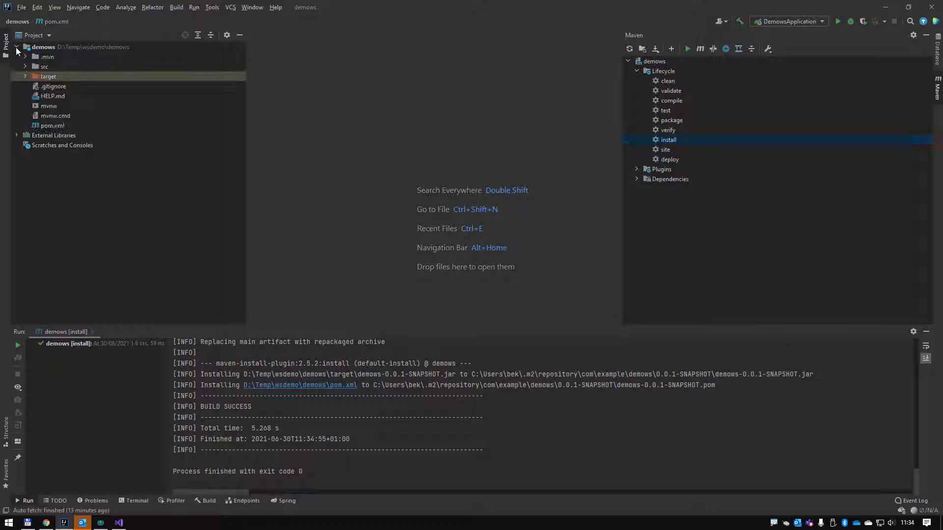
pyautogui.click(26, 66)
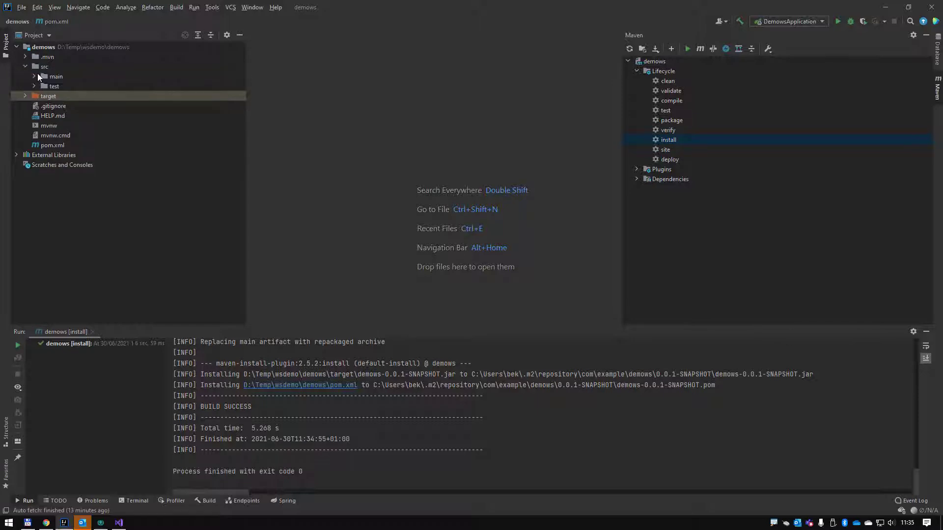
pyautogui.click(57, 76)
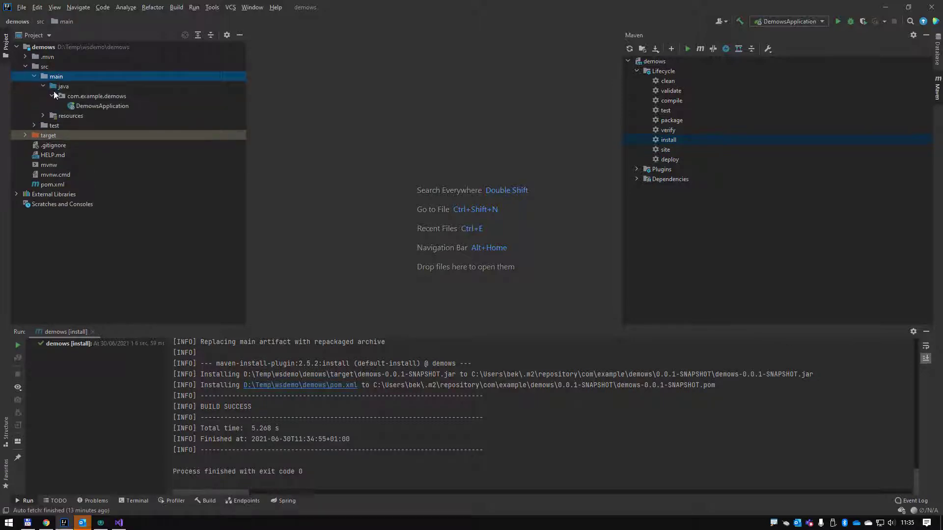
# Open DemowsApplication, then select the tutorial's SocketTextHandler imports and class code
pyautogui.doubleClick(102, 106)
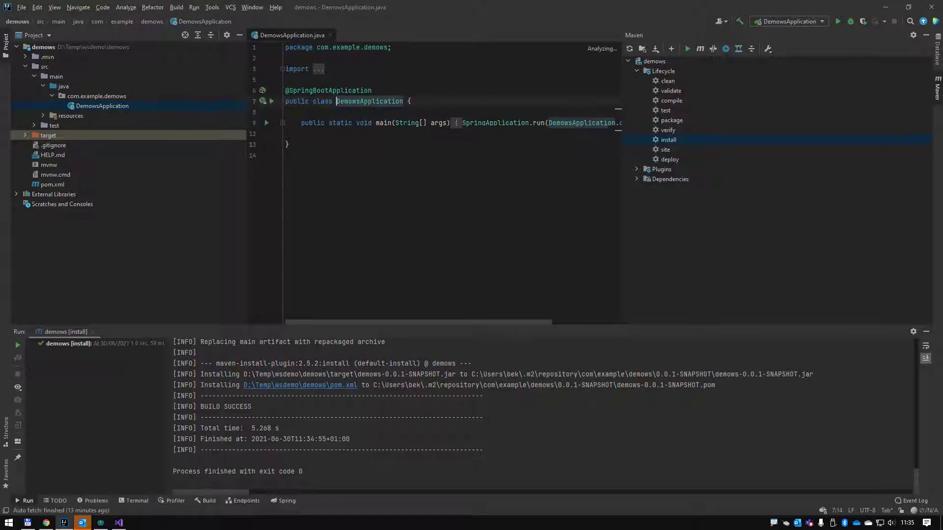
pyautogui.press('ctrl+a')
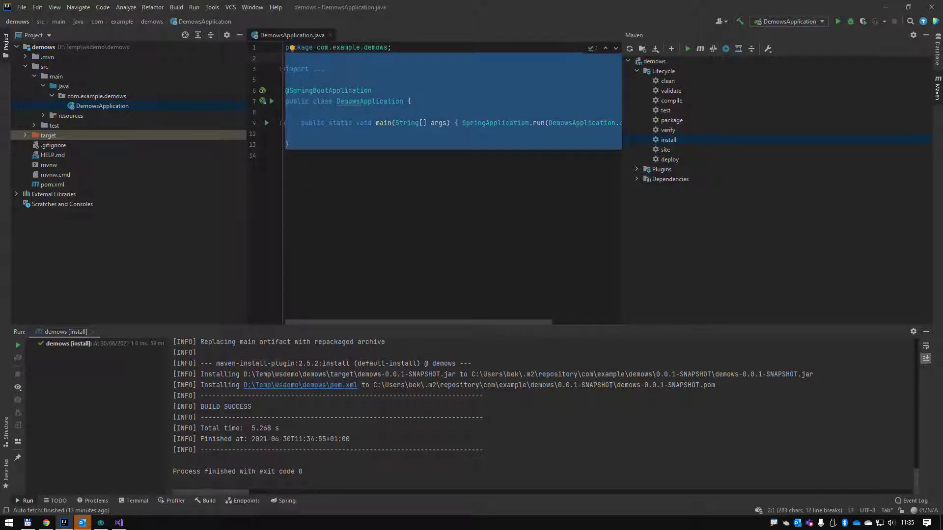
pyautogui.press('alt+tab')
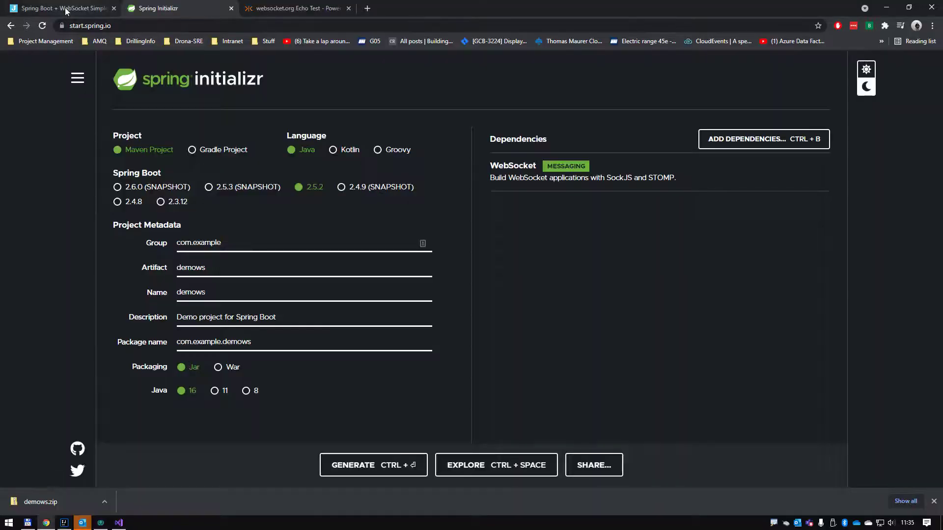
pyautogui.click(57, 8)
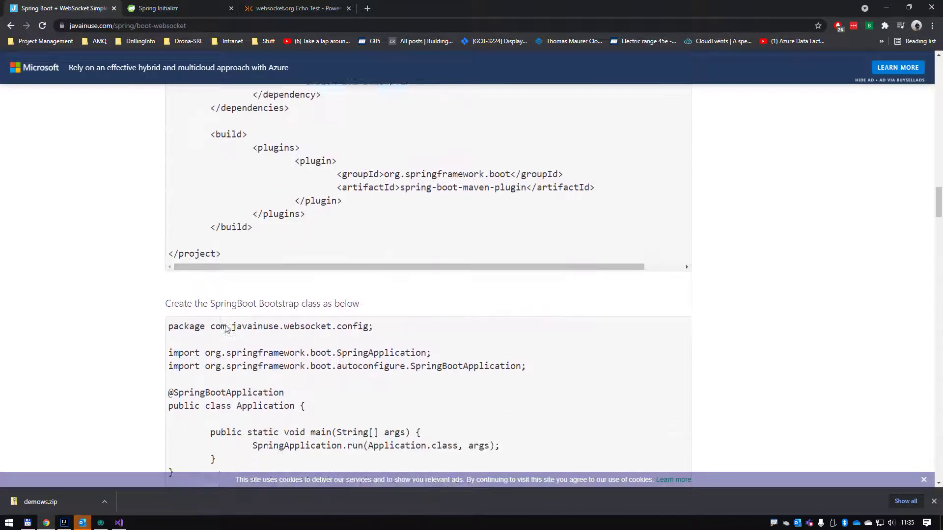
pyautogui.scroll(-3)
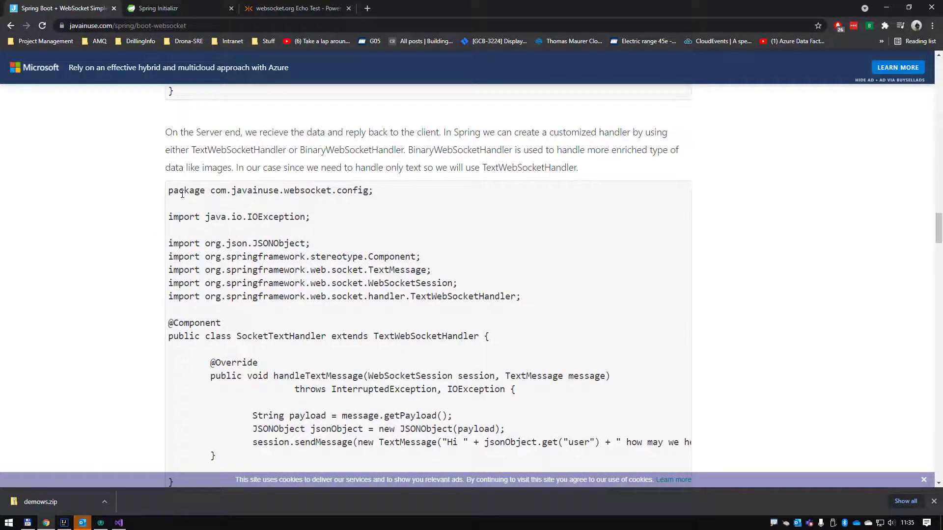
pyautogui.moveTo(180, 190); pyautogui.dragTo(351, 190)
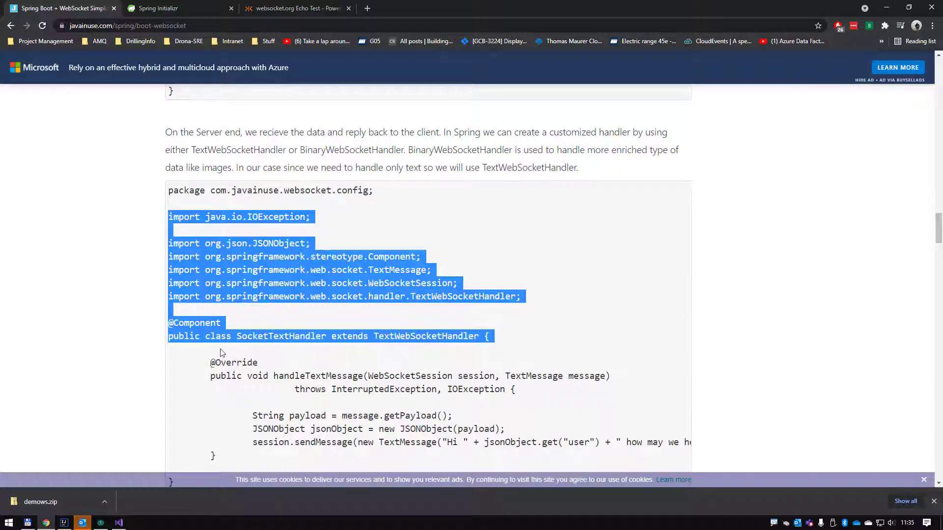
pyautogui.doubleClick(281, 336)
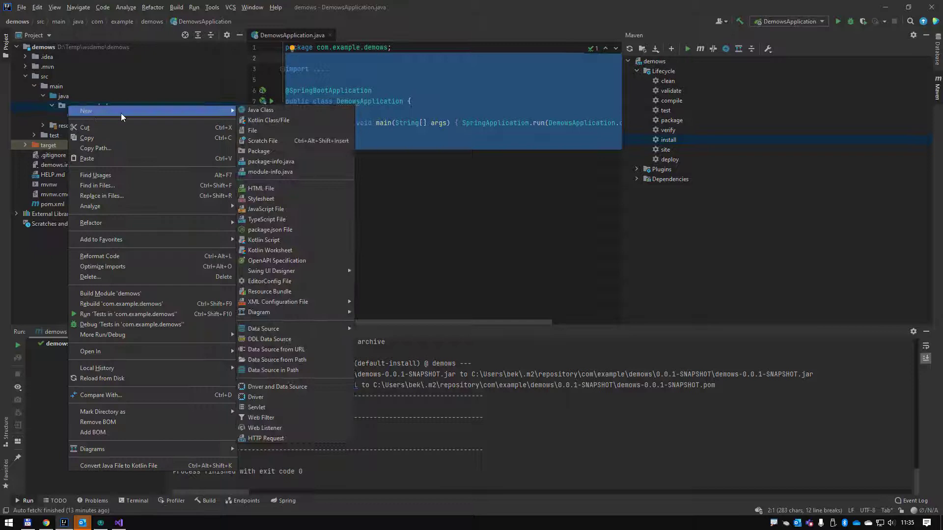
# Create a new Java class named WebSocketConfig in com.example.demows
pyautogui.click(261, 109)
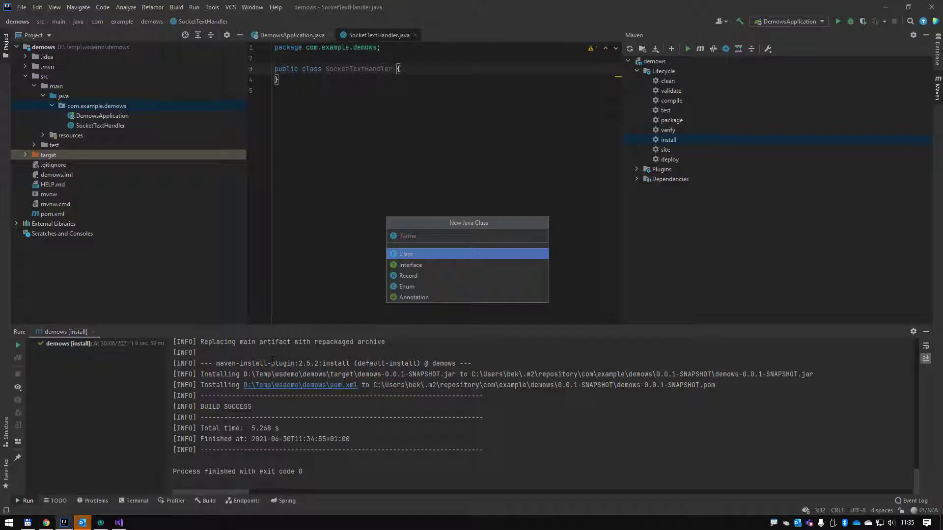
pyautogui.write('WebSocketConfig')
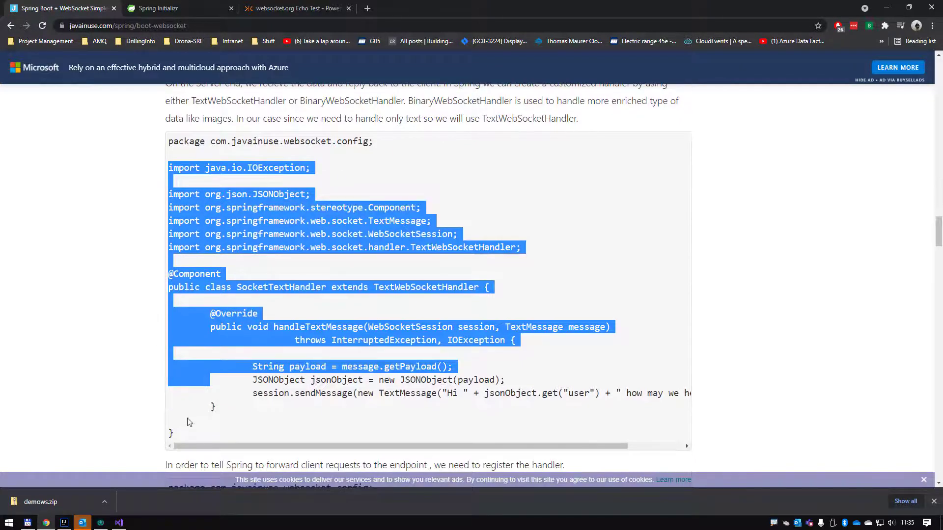
# Select the tutorial's full SocketTextHandler class code and scroll toward the pom dependencies
pyautogui.moveTo(190, 421); pyautogui.dragTo(183, 426)
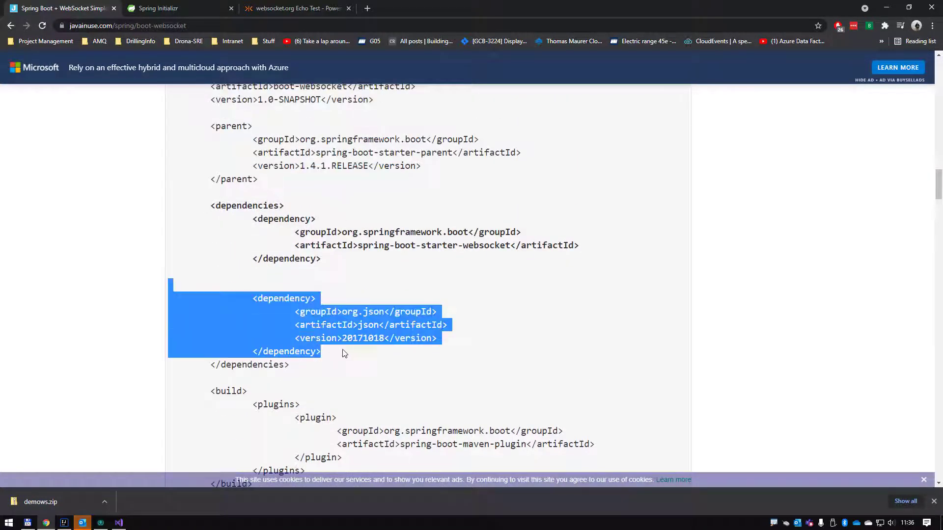
pyautogui.scroll(-3)
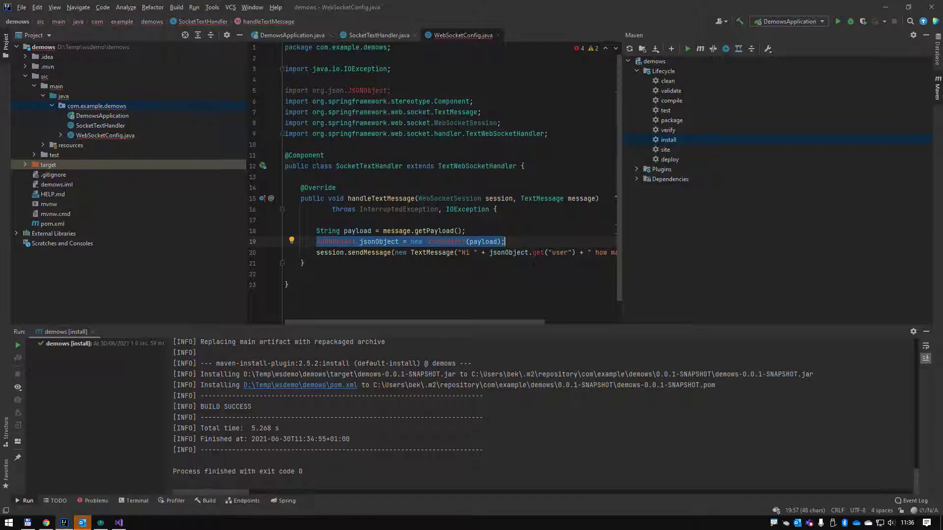
# Remove JSON parsing from SocketTextHandler so it replies 'Hi how may we help you?'
pyautogui.press('Delete')
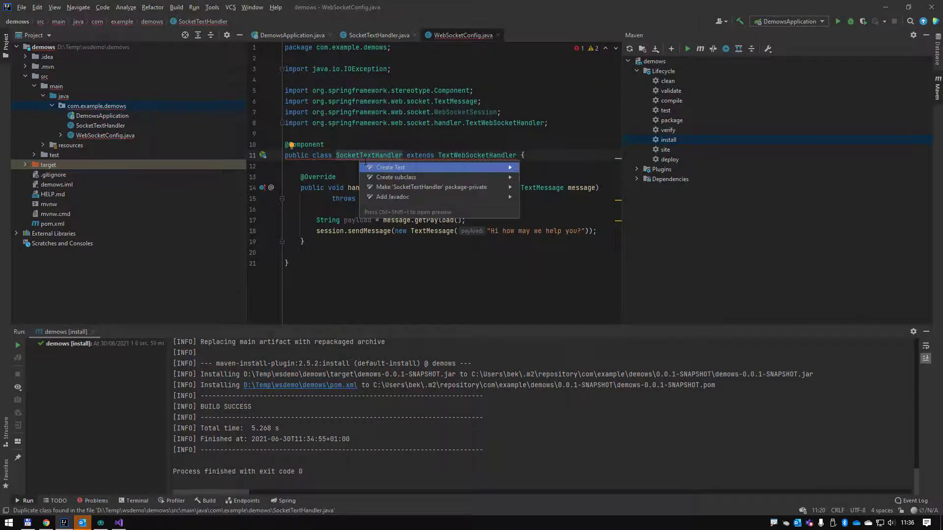
pyautogui.click(289, 148)
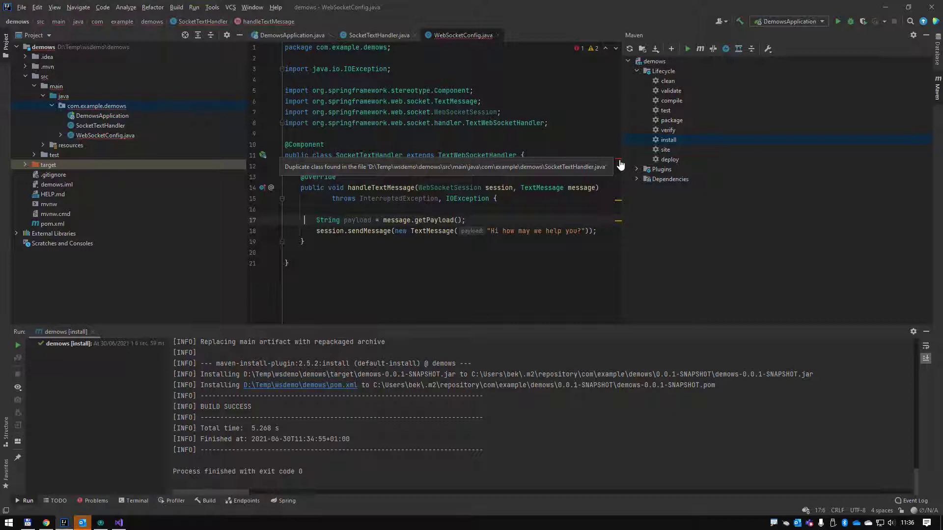
pyautogui.moveTo(420, 155)
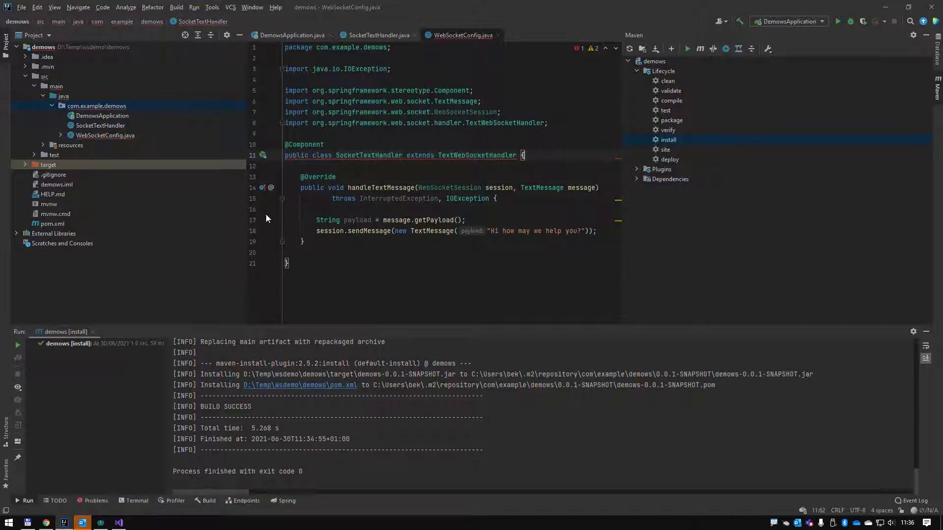
pyautogui.click(105, 135)
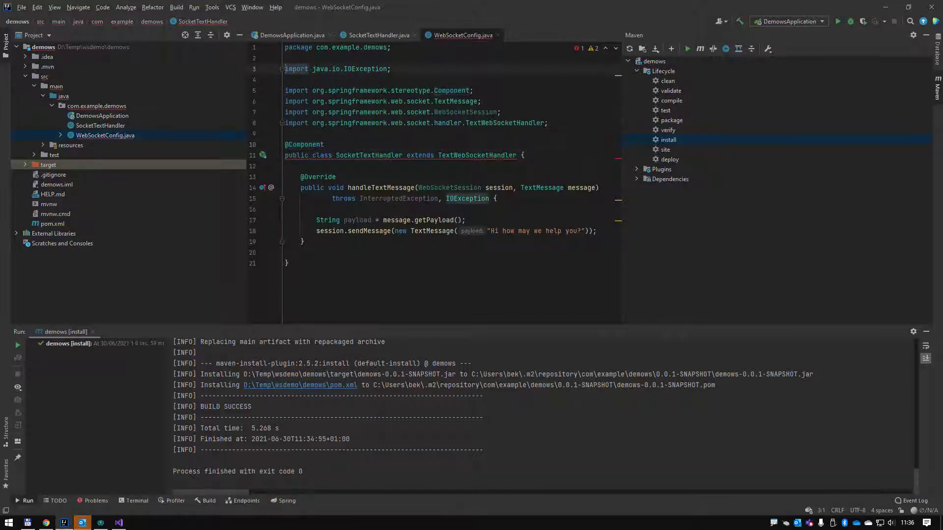
pyautogui.click(375, 35)
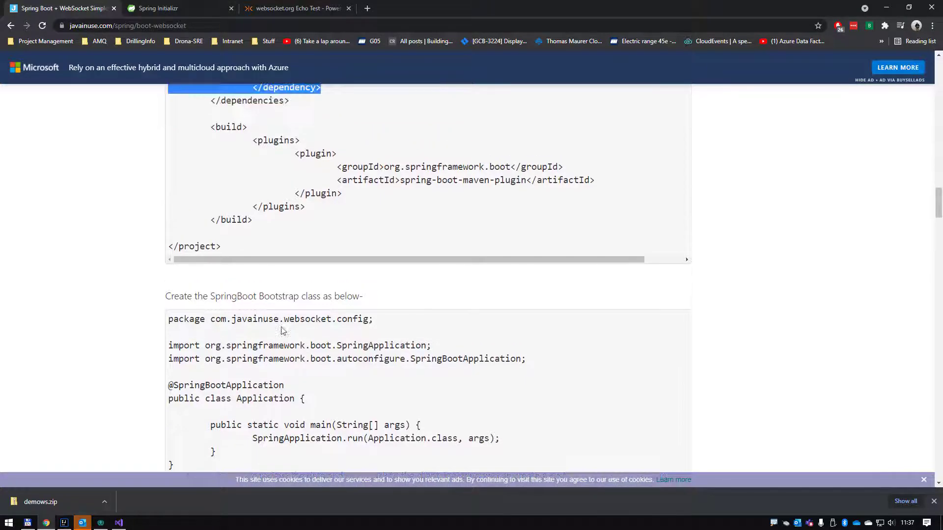
pyautogui.scroll(-3)
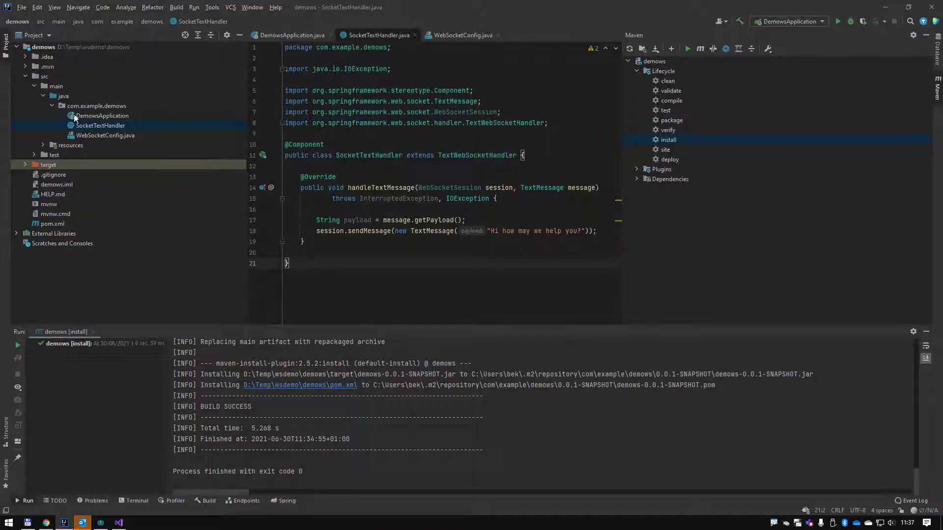
pyautogui.click(459, 35)
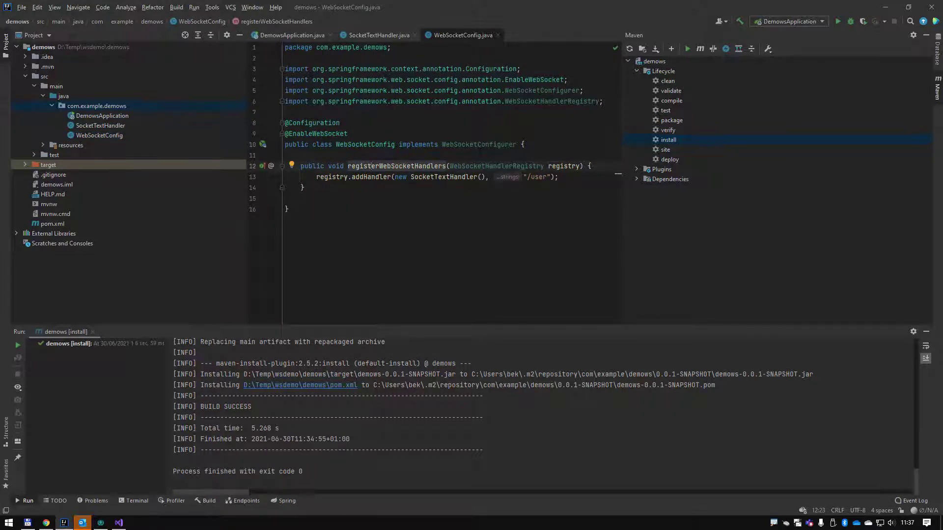
pyautogui.doubleClick(539, 177)
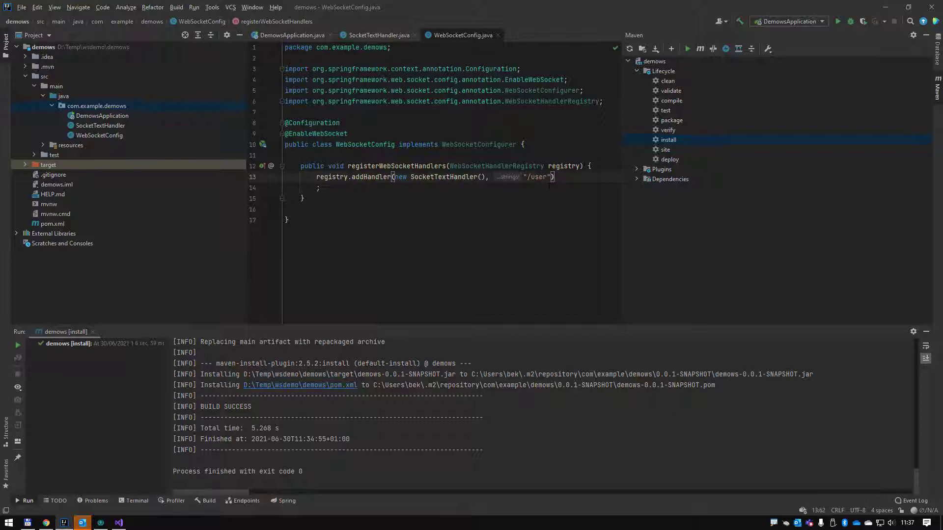
# Append setAllowedOrigins("*") to the /user handler registration, then open DemowsApplication
pyautogui.write('.')
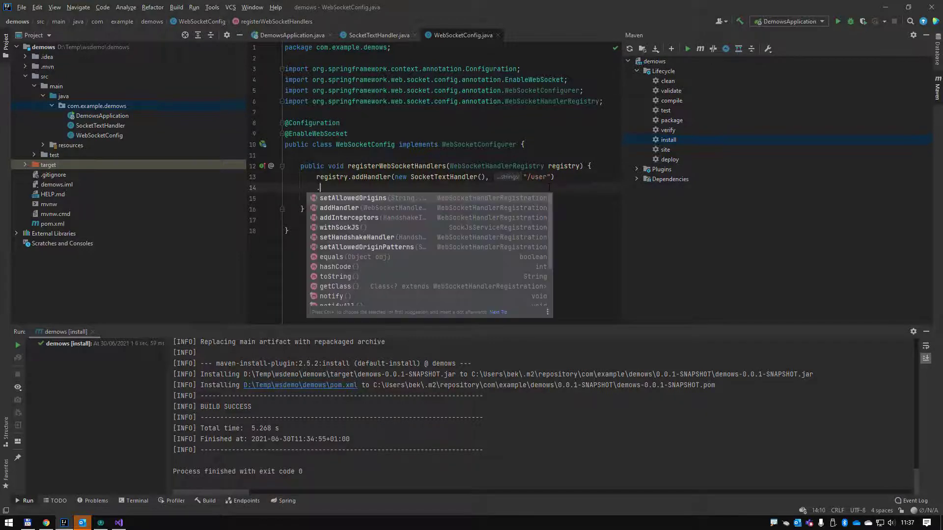
pyautogui.write('a')
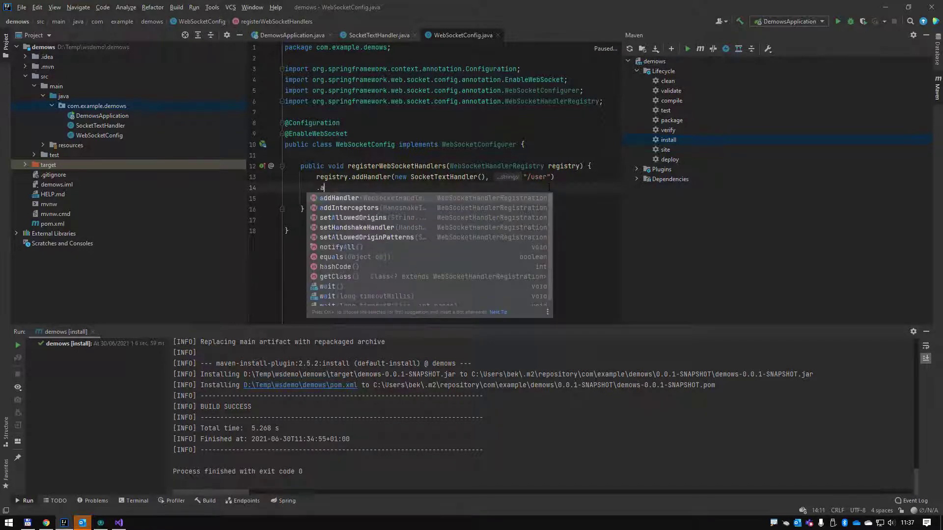
pyautogui.write('llowedOrigins("')
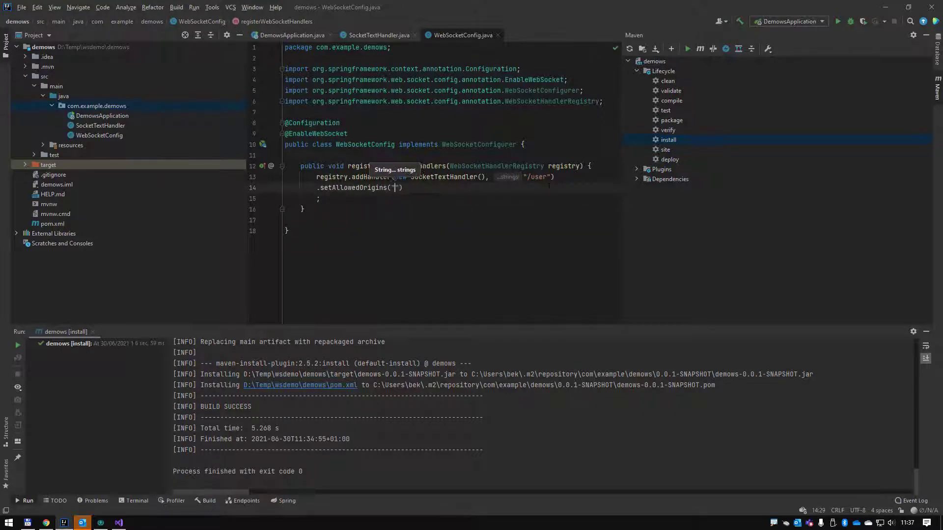
pyautogui.write('*')
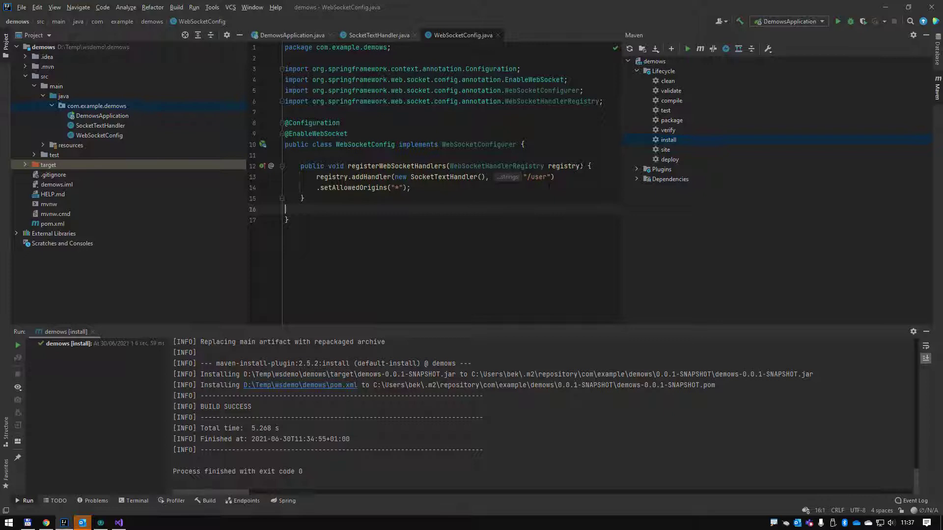
pyautogui.click(287, 35)
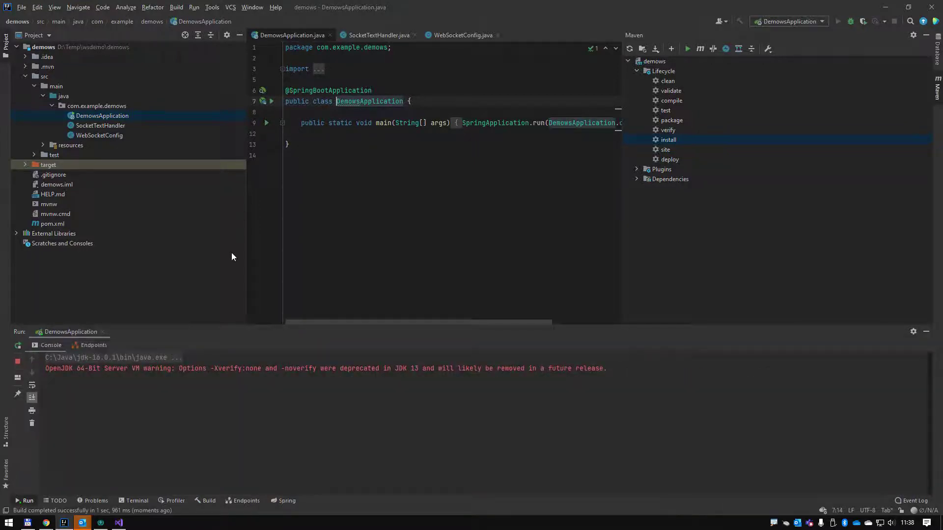
# Bring the websocket.org Echo Test tab forward in Chrome
pyautogui.click(687, 49)
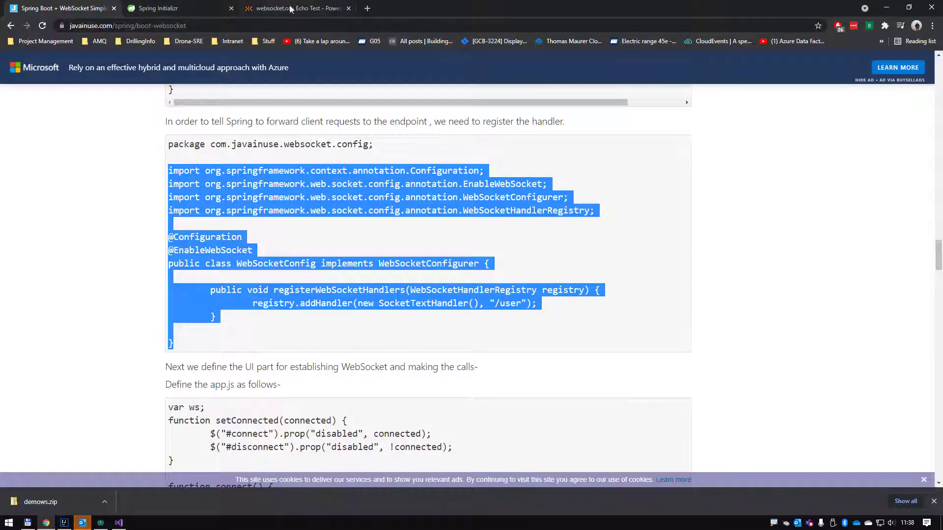
pyautogui.click(295, 8)
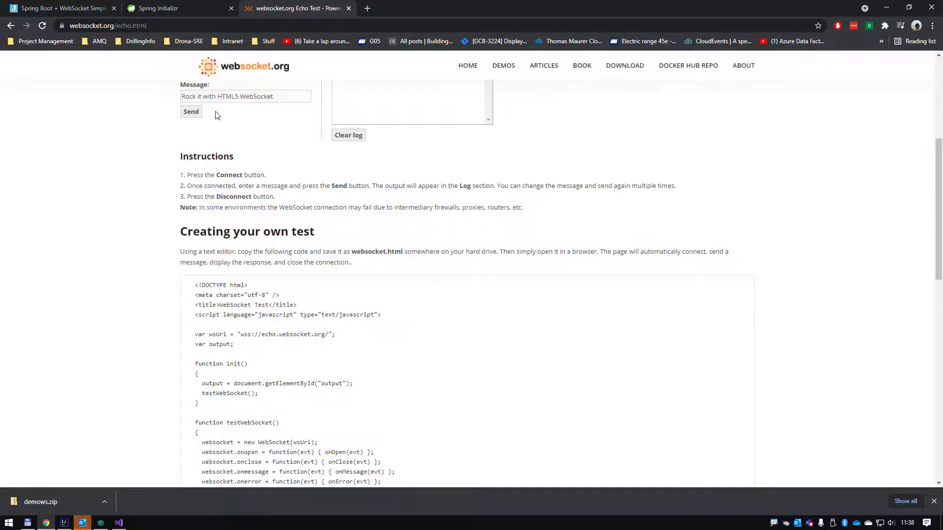
# Connect the Echo Test to ws://localhost:8080/user, then return to IntelliJ's console
pyautogui.scroll(3)
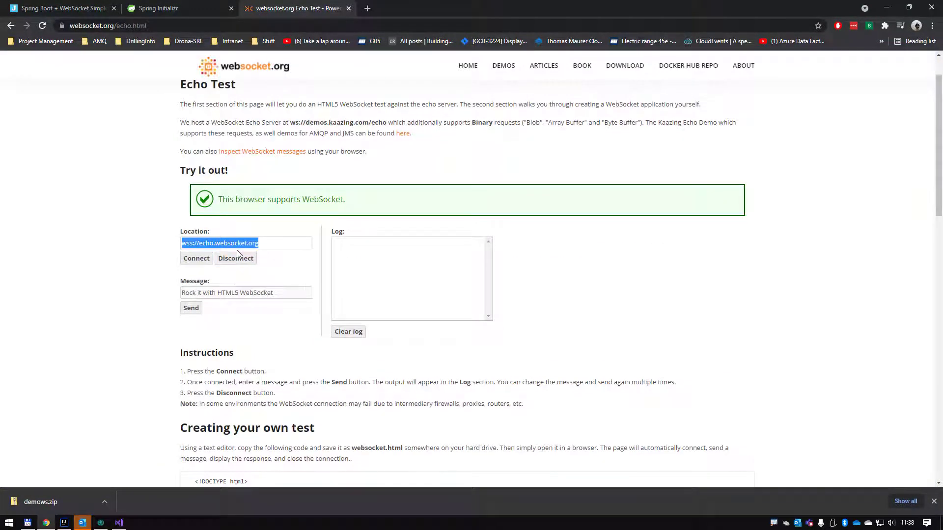
pyautogui.write('ws://')
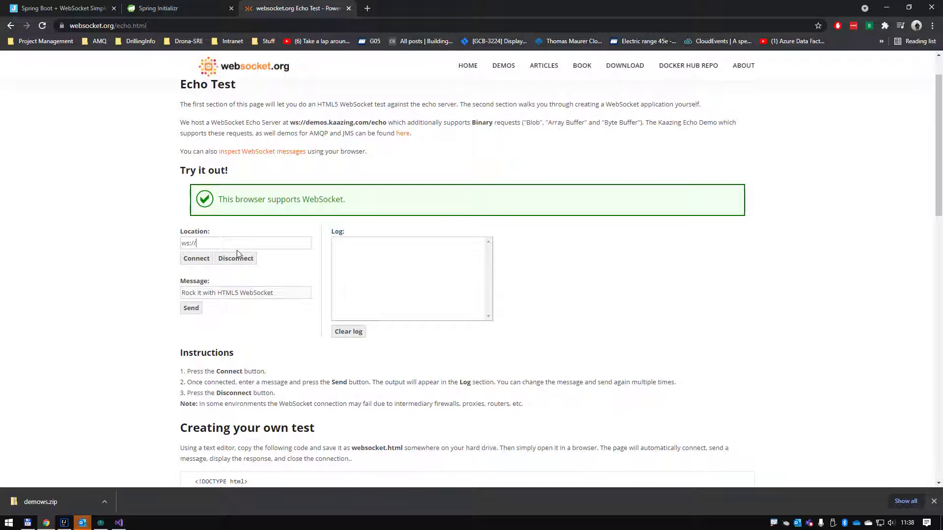
pyautogui.write('local')
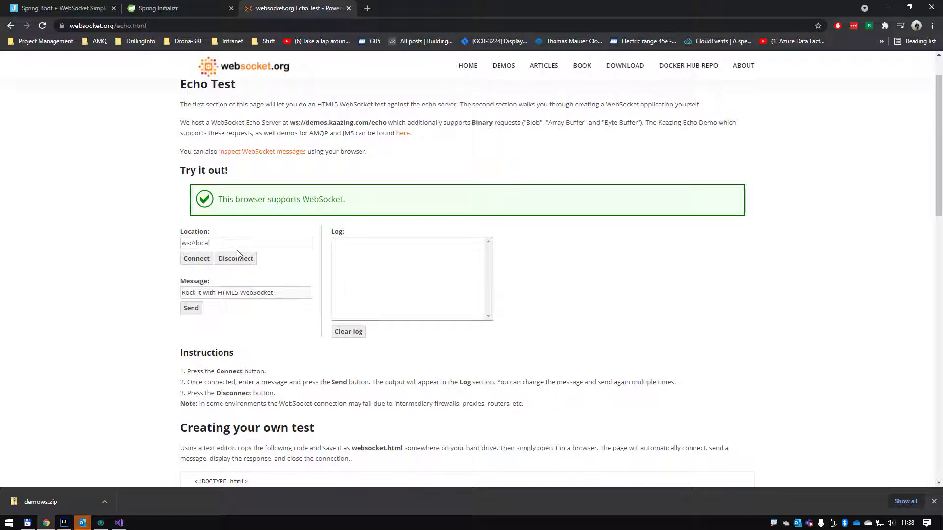
pyautogui.write('host:8080/user')
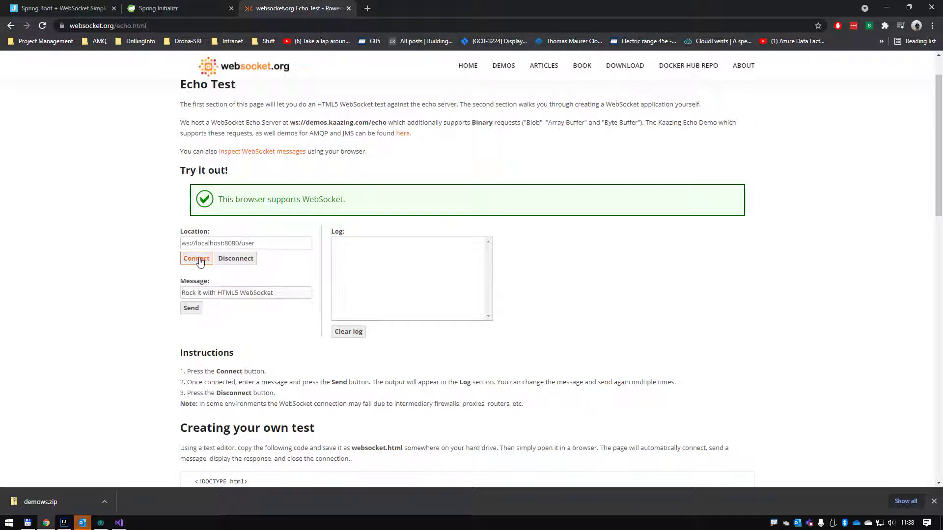
pyautogui.click(196, 257)
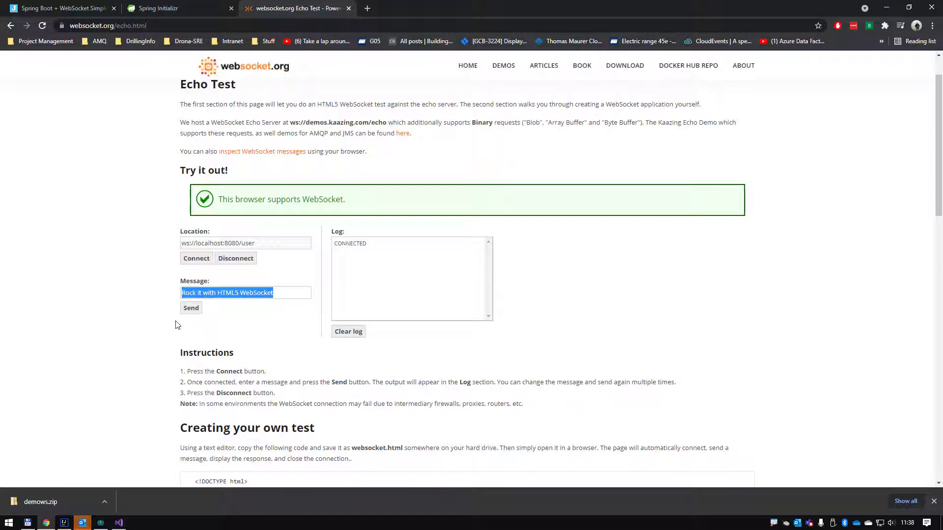
pyautogui.press('alt+tab')
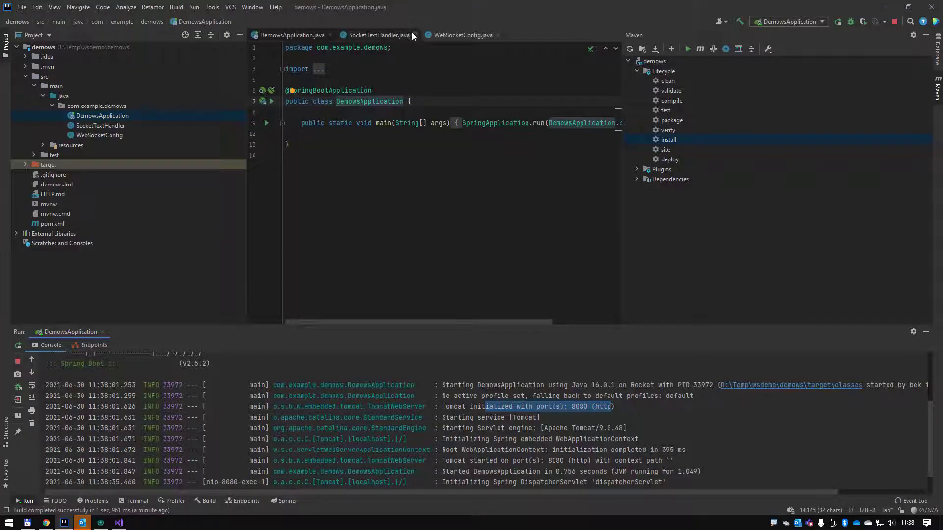
# Check that Tomcat started on port 8080, then go back to the Echo Test page
pyautogui.click(378, 35)
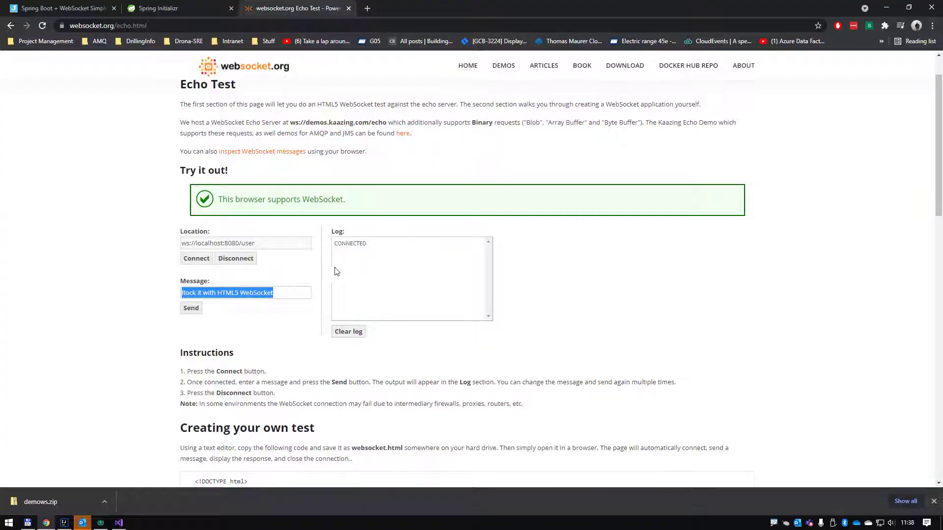
# Send the sample message and read the reply "Hi how may we help you?" in the log
pyautogui.click(191, 308)
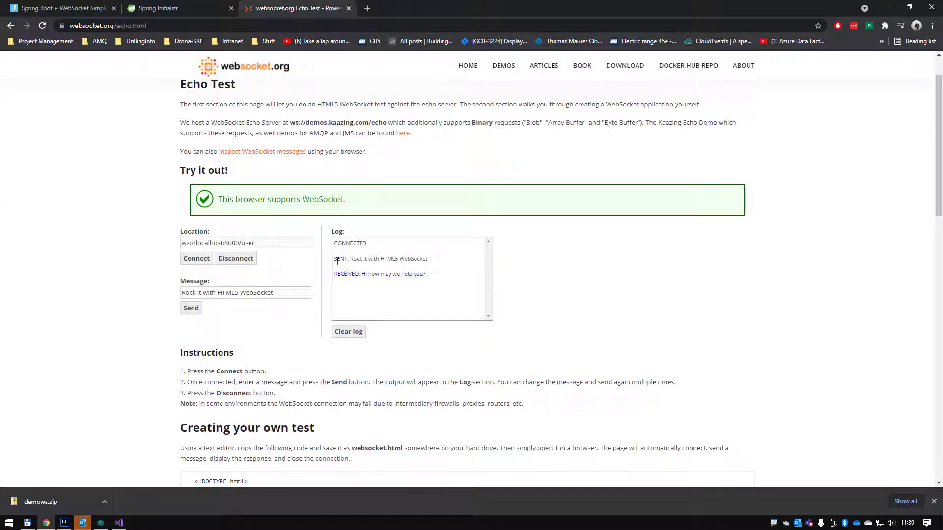
pyautogui.moveTo(197, 293); pyautogui.dragTo(261, 293)
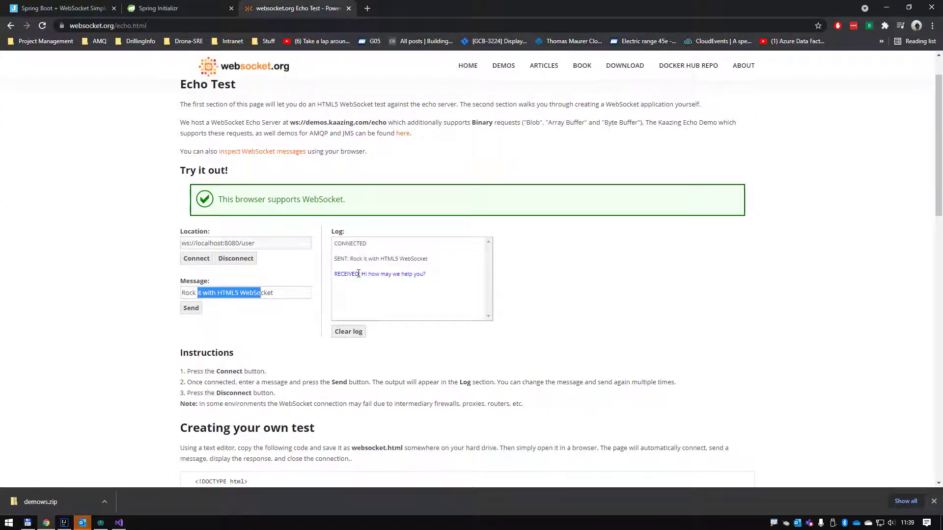